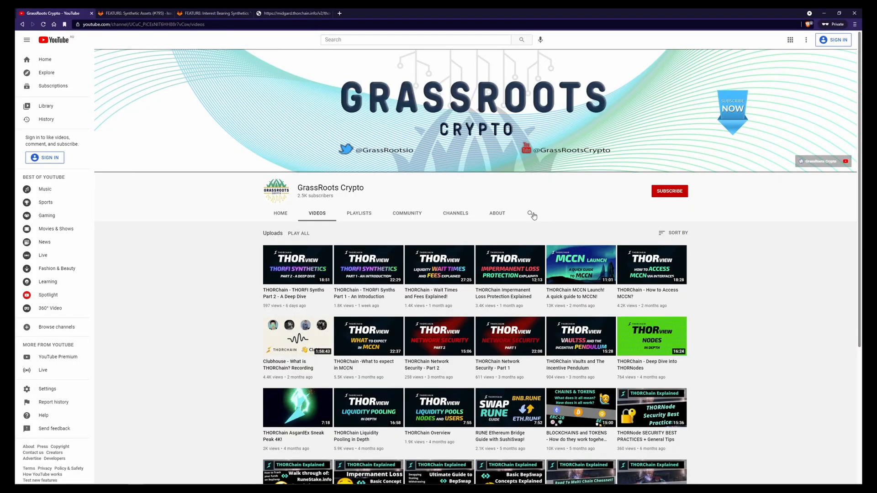
pyautogui.moveTo(533, 215)
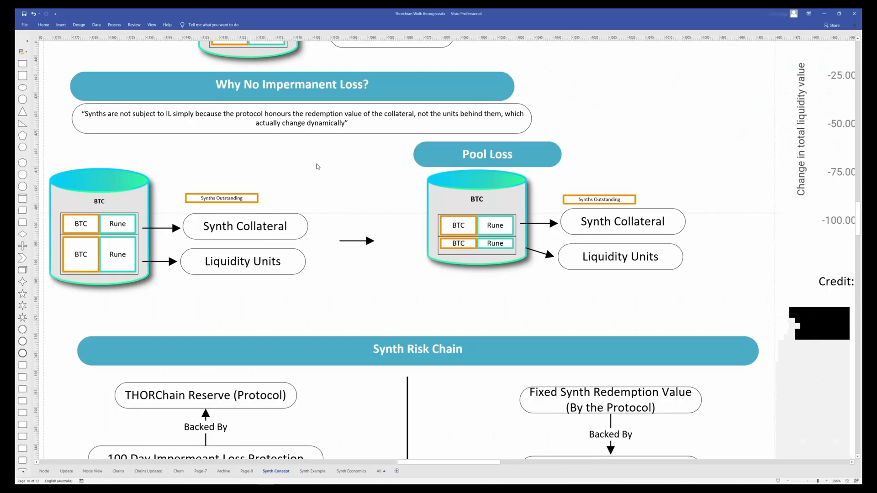
pyautogui.moveTo(279, 145)
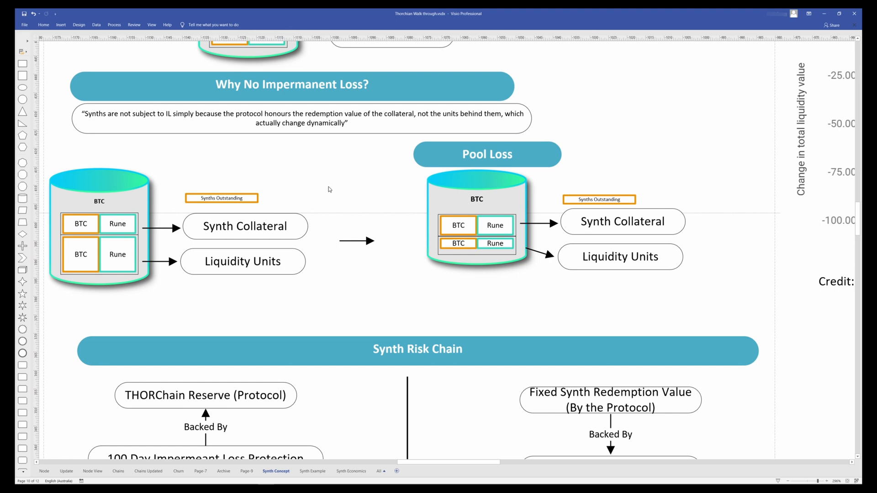
pyautogui.moveTo(393, 261)
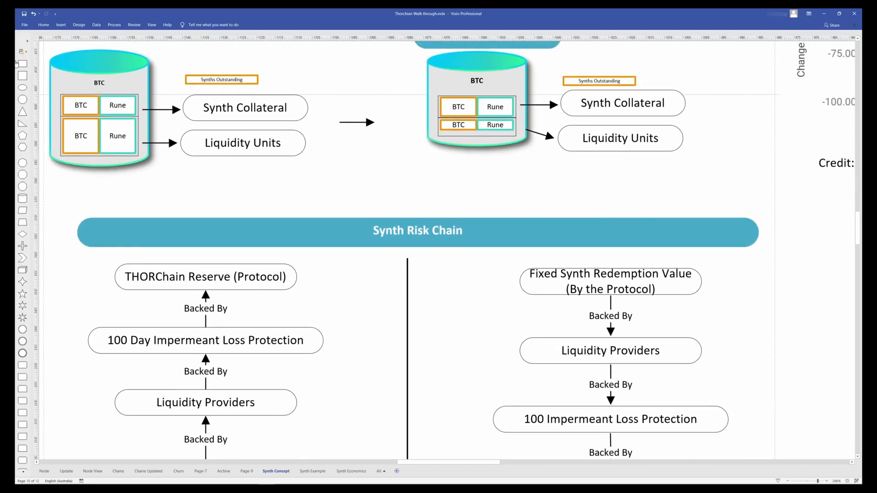
pyautogui.moveTo(385, 215)
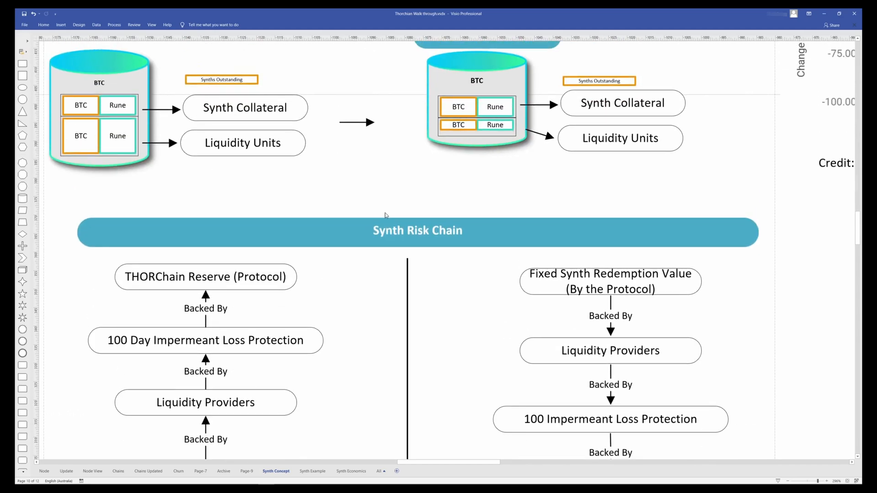
# Step: Scroll down the Synth Concept page until the Synth Risk Chain diagram is fully visible
pyautogui.scroll(-3)
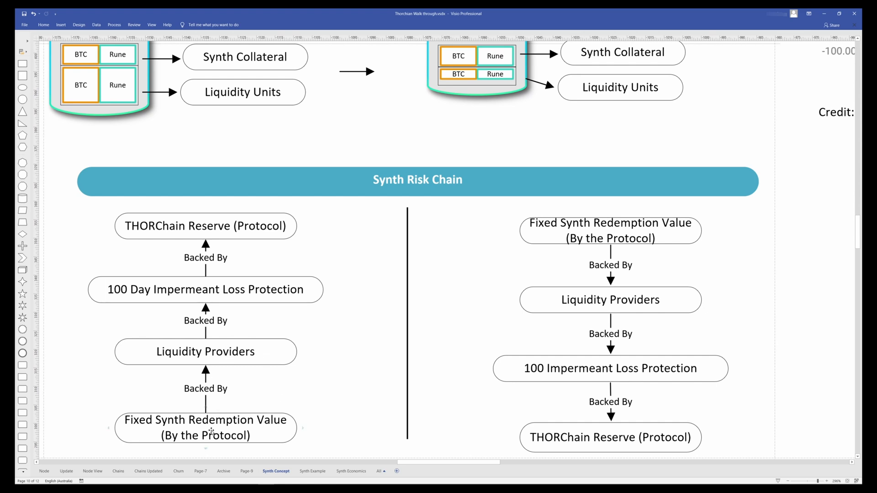
pyautogui.moveTo(336, 241)
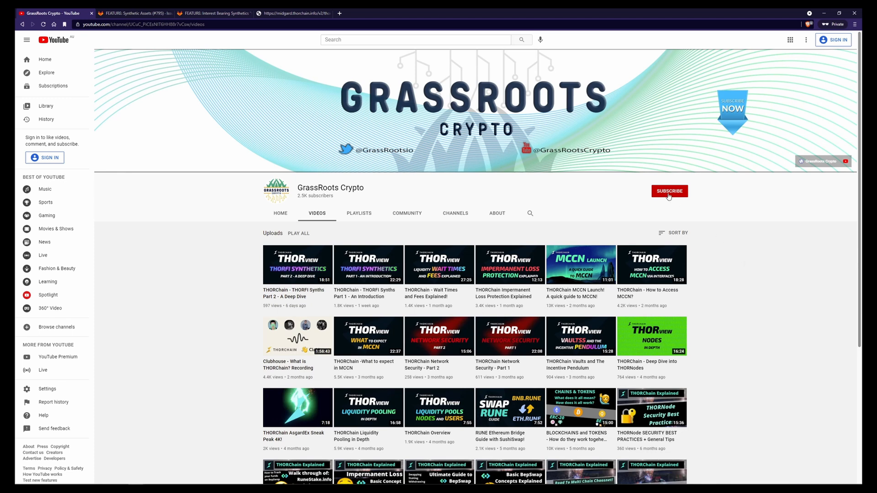
pyautogui.moveTo(179, 60)
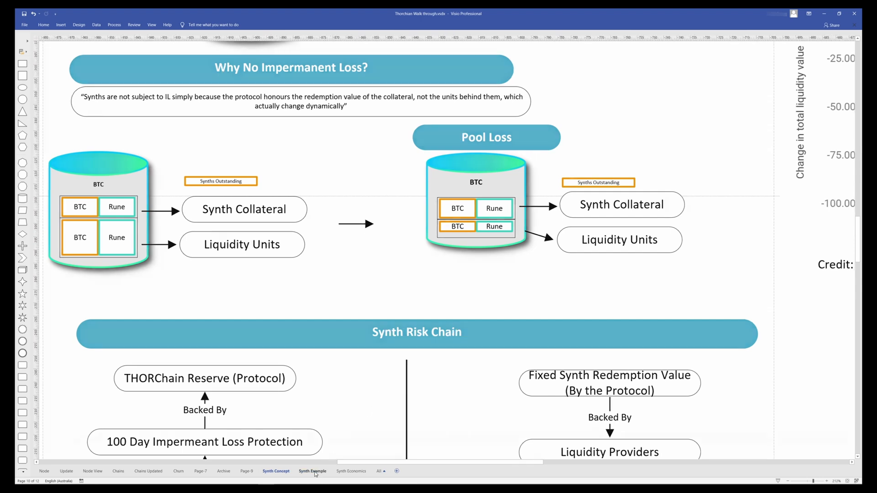
# Step: Show the Synth Example page and scroll down toward the Synth Vault and redeem diagrams
pyautogui.click(312, 471)
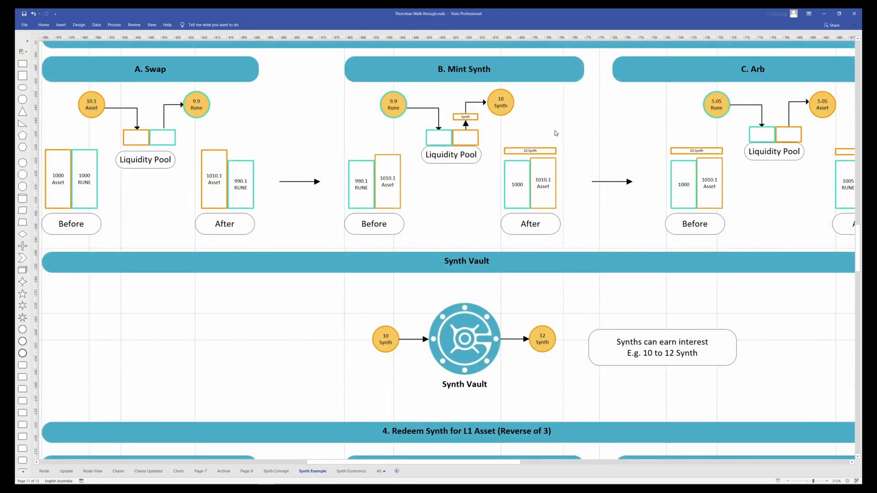
pyautogui.scroll(-3)
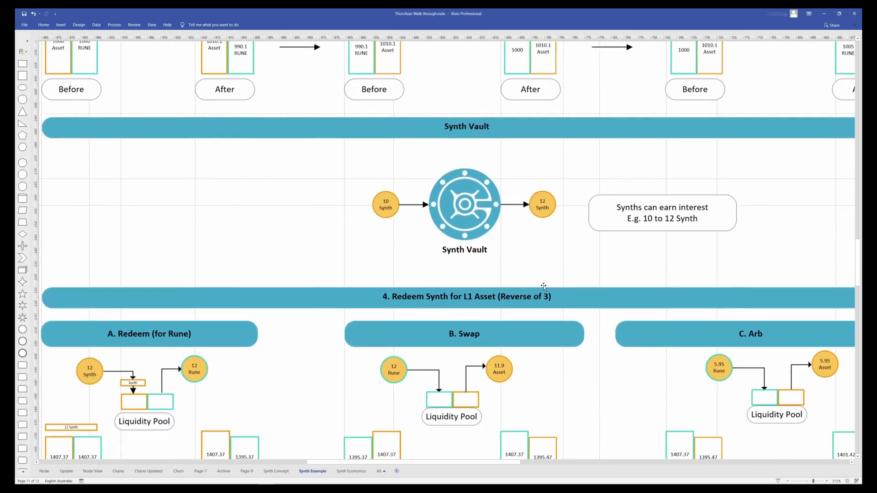
pyautogui.scroll(-3)
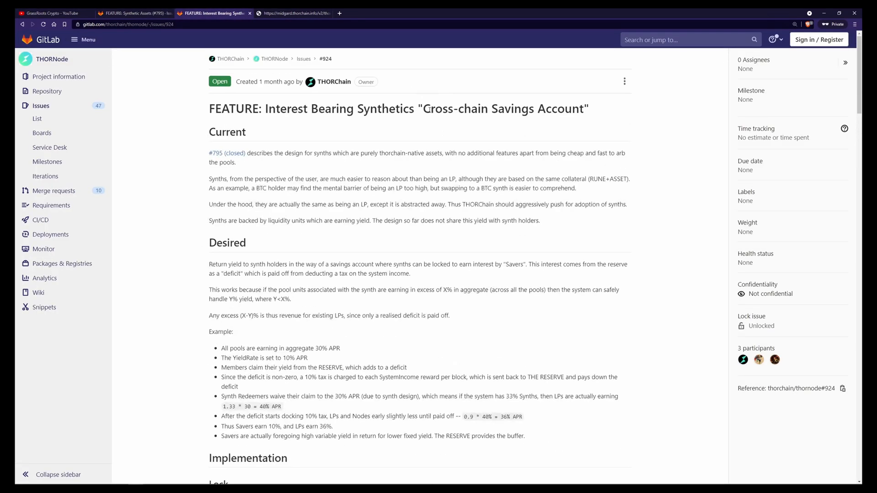
# Step: Highlight a line of GitLab issue #924 on interest-bearing synthetics while reading it
pyautogui.moveTo(431, 109); pyautogui.dragTo(587, 109)
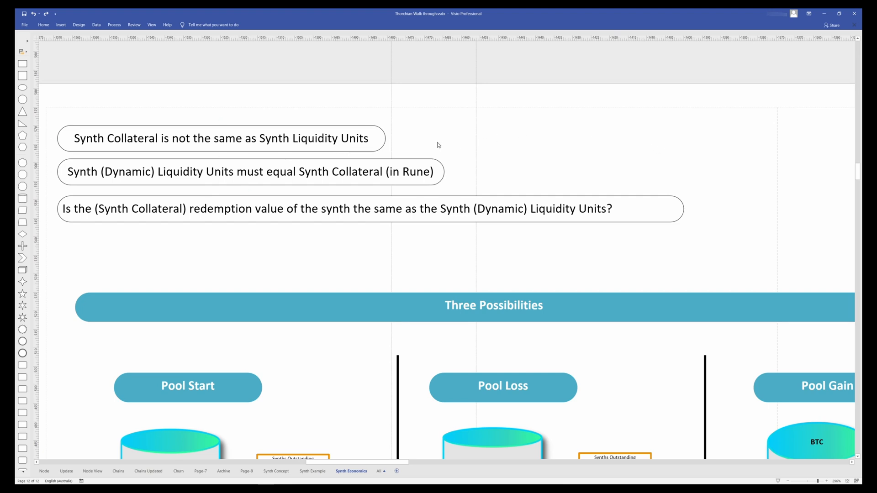
pyautogui.moveTo(473, 120)
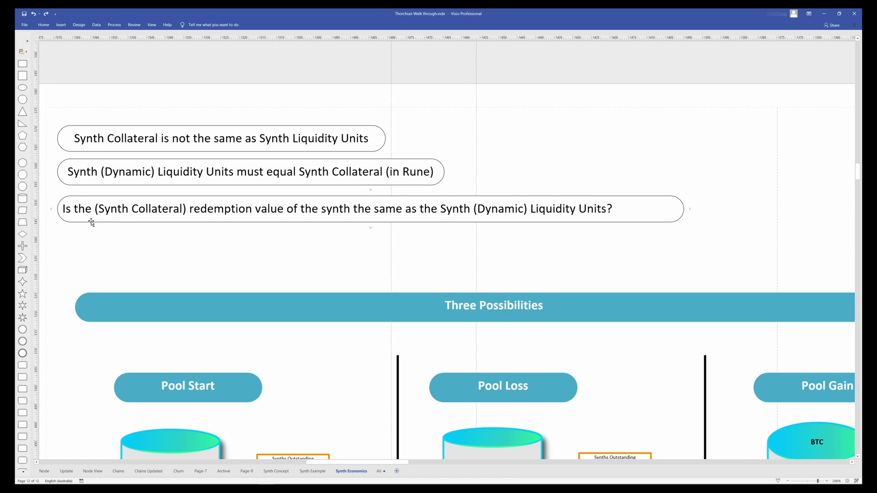
# Step: Scroll the Synth Economics page down to the Three Possibilities comparison
pyautogui.scroll(-3)
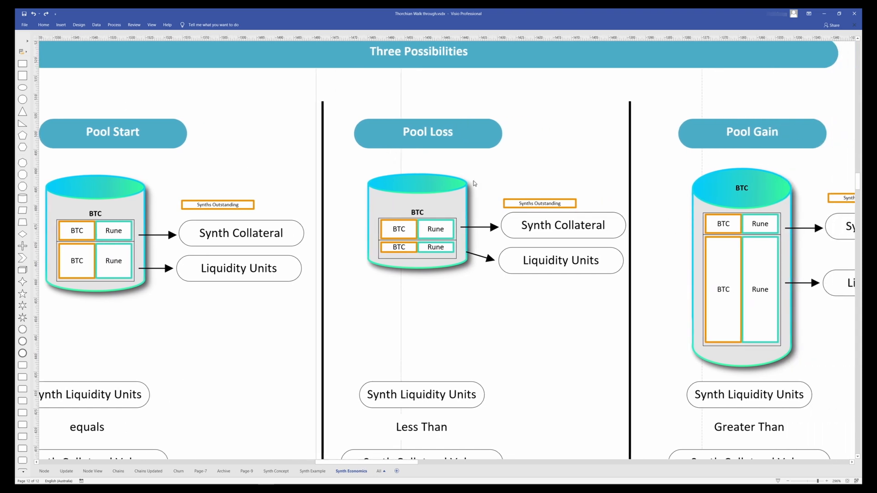
pyautogui.scroll(-3)
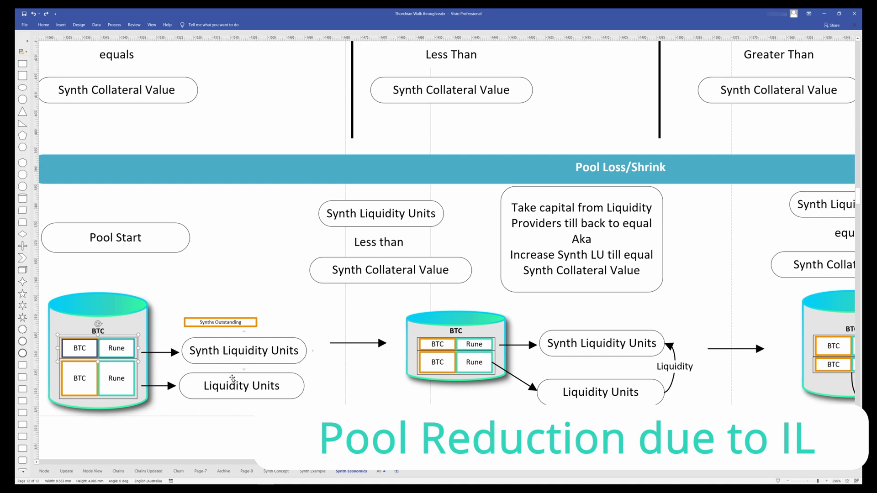
pyautogui.moveTo(442, 366)
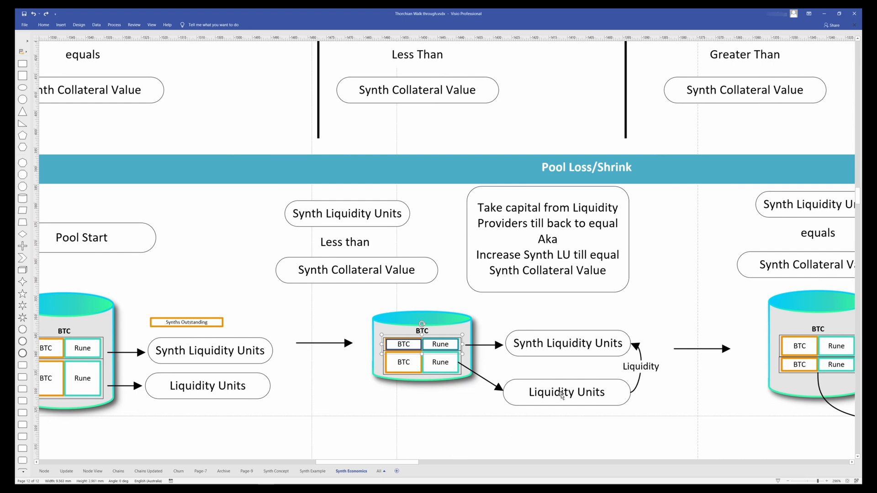
pyautogui.click(440, 361)
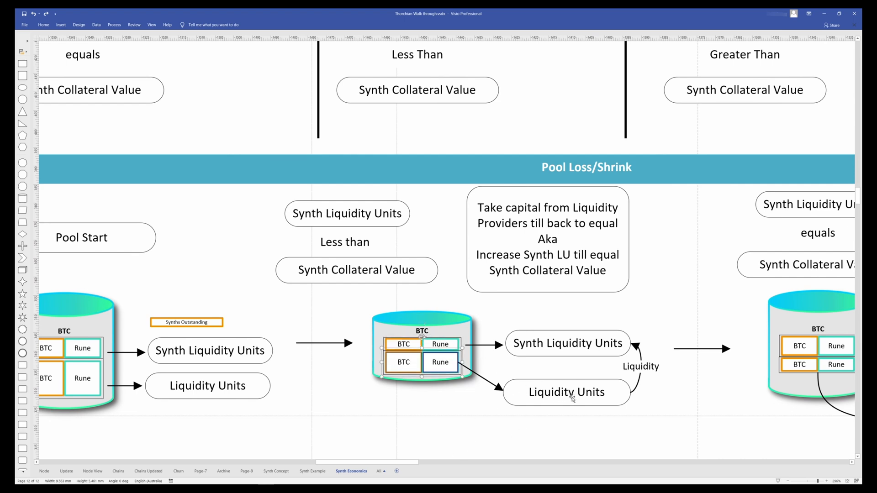
pyautogui.click(567, 343)
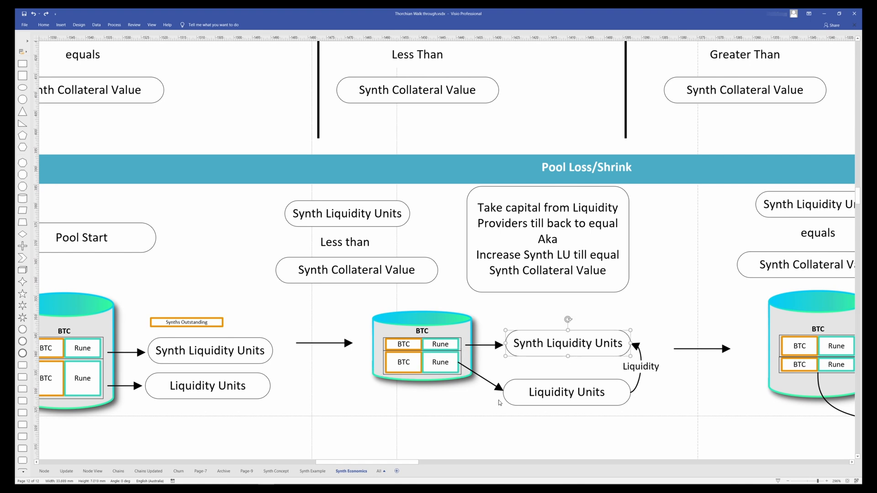
pyautogui.moveTo(503, 326)
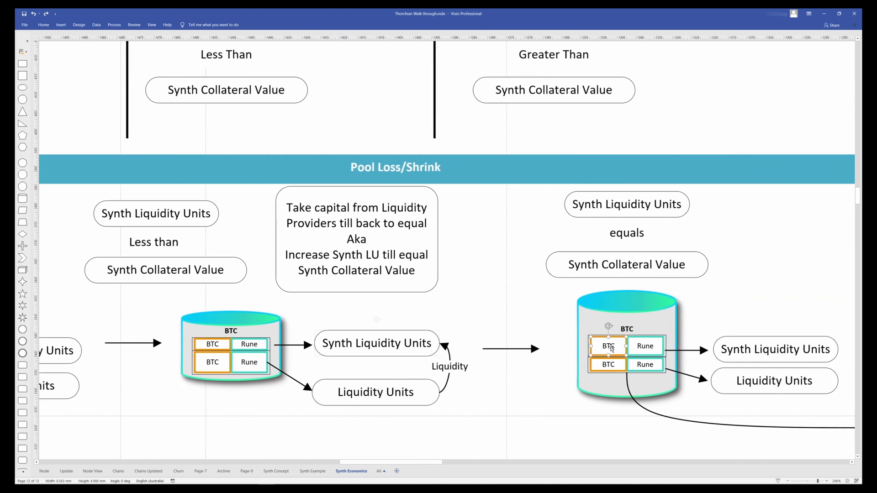
pyautogui.click(607, 346)
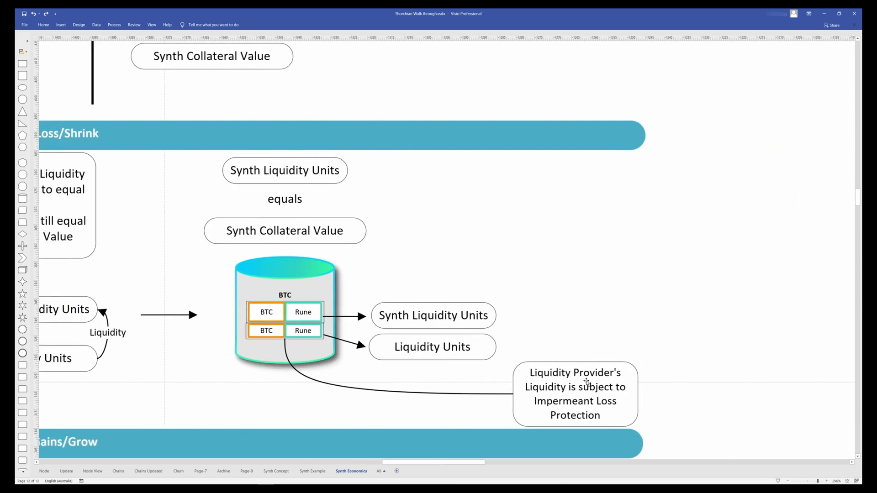
pyautogui.moveTo(608, 391)
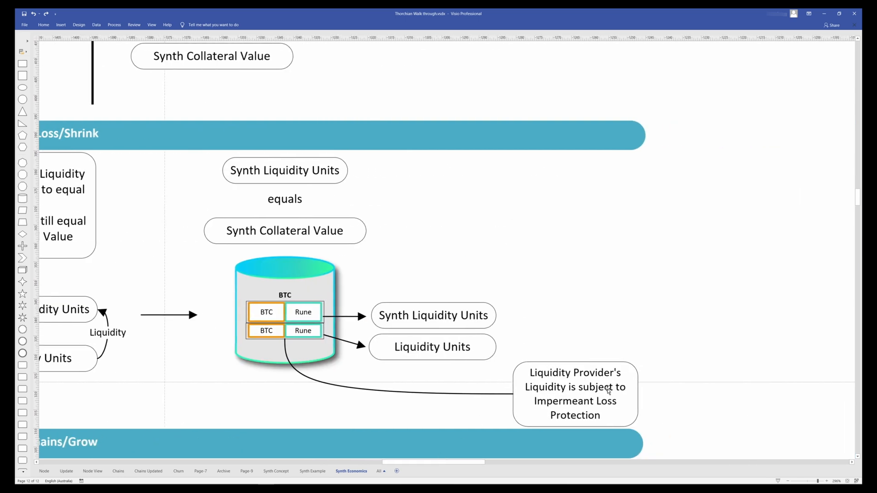
pyautogui.moveTo(298, 360)
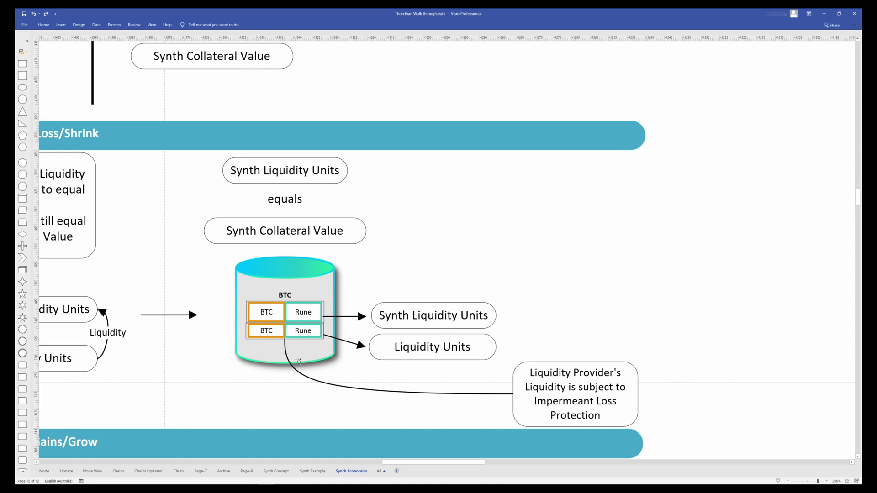
pyautogui.click(431, 347)
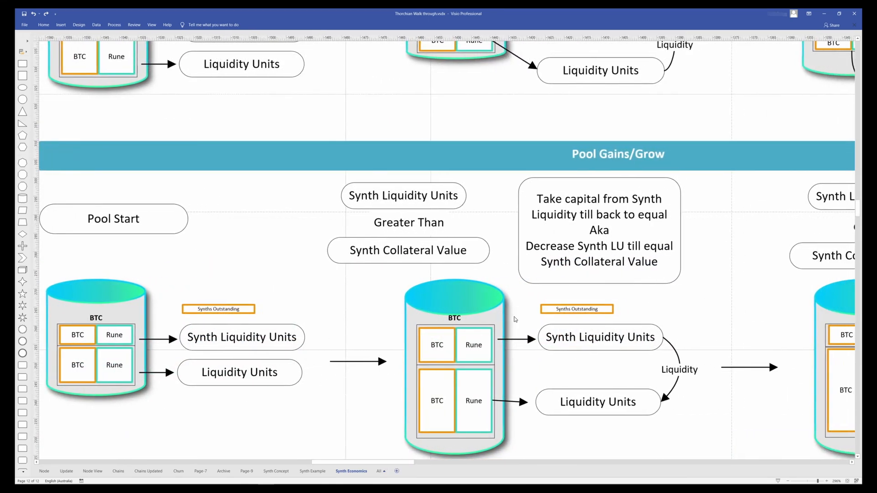
pyautogui.click(474, 345)
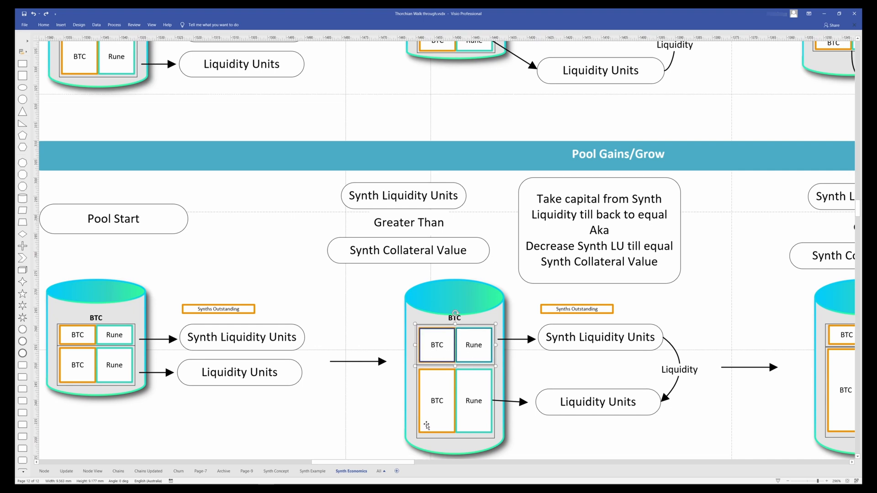
pyautogui.moveTo(634, 346)
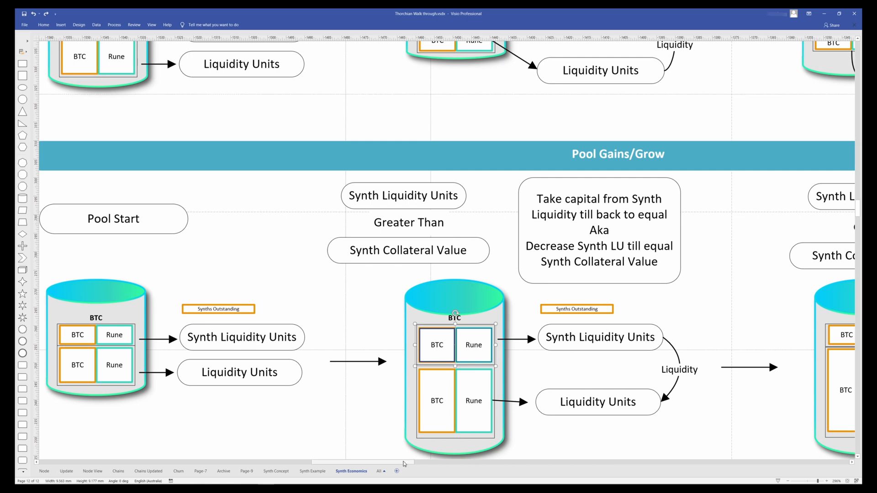
pyautogui.hscroll(3)
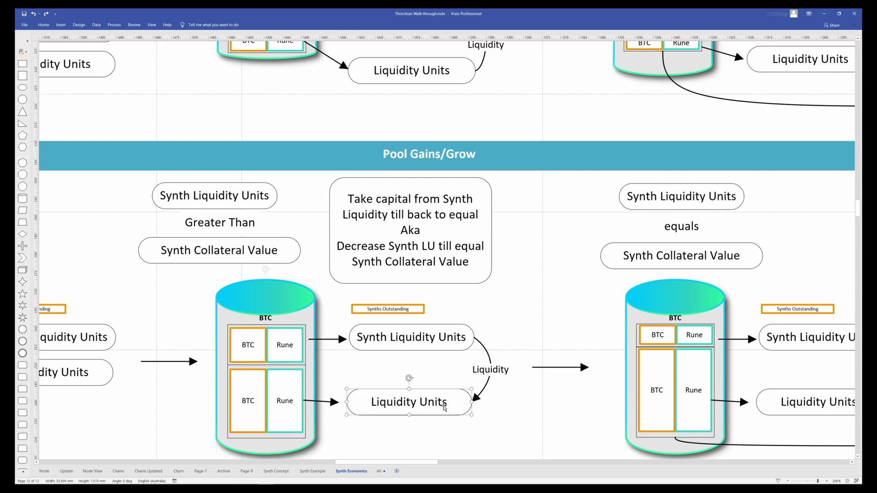
pyautogui.hscroll(3)
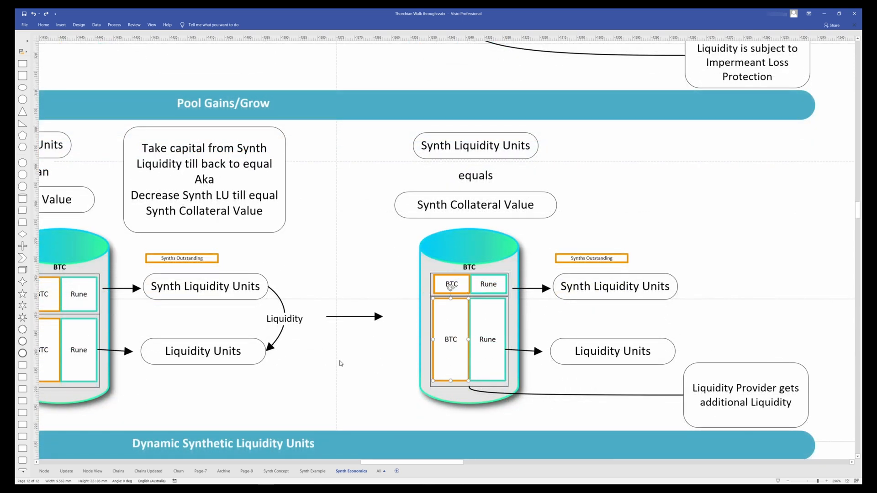
pyautogui.scroll(-3)
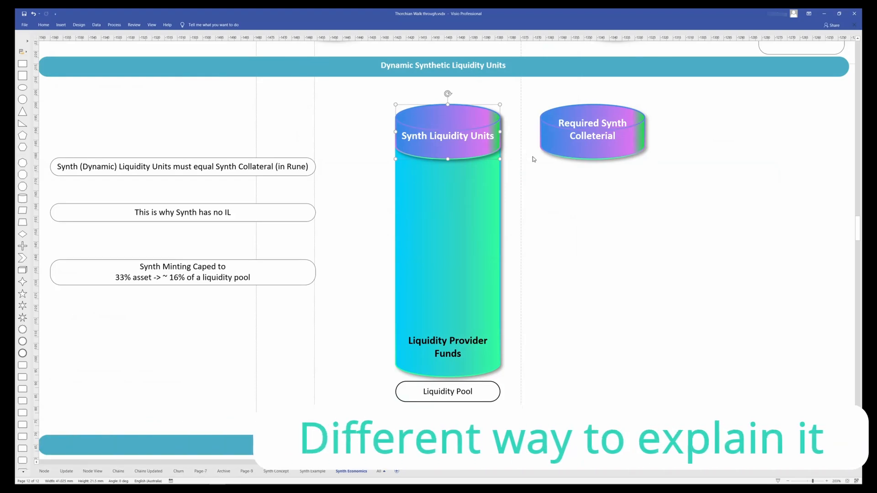
# Step: Shorten the Liquidity Provider Funds cylinder, then stretch it back down to the Liquidity Pool label
pyautogui.click(592, 132)
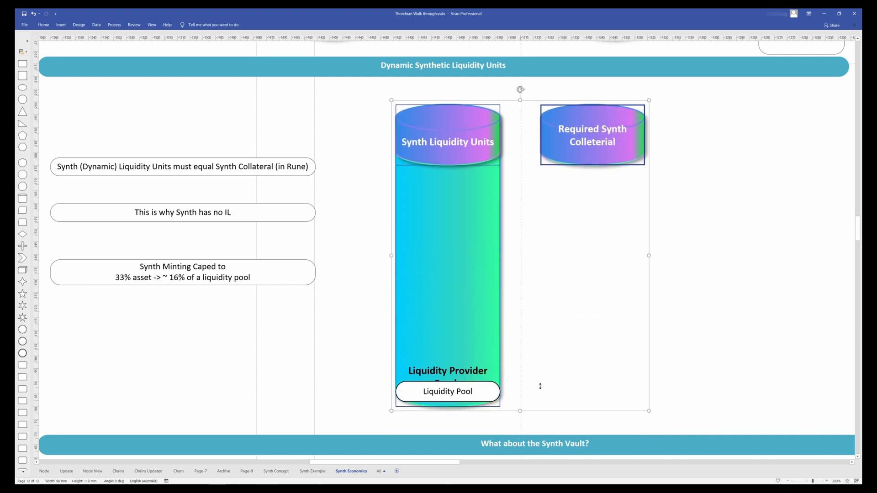
pyautogui.moveTo(520, 410); pyautogui.dragTo(520, 347)
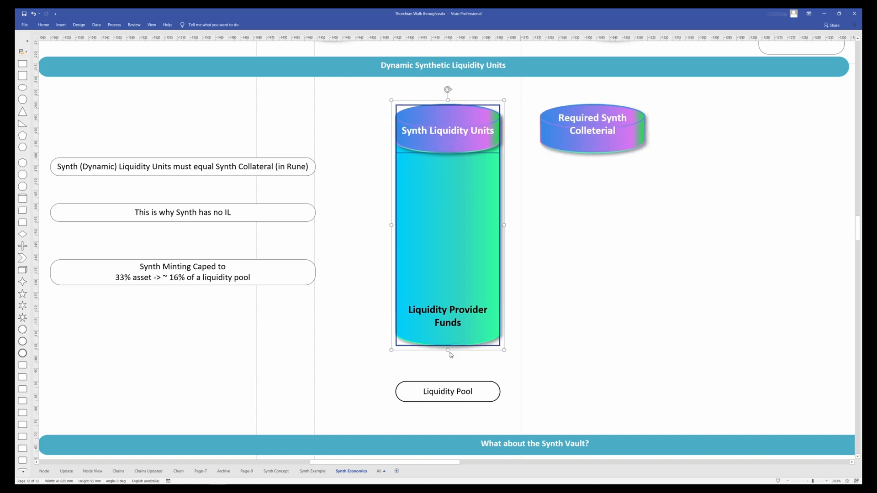
pyautogui.moveTo(447, 349); pyautogui.dragTo(448, 361)
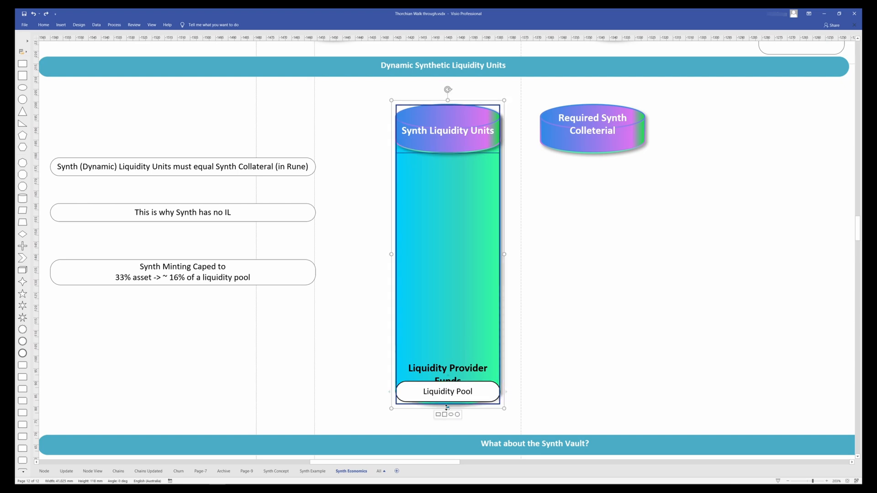
pyautogui.moveTo(447, 407); pyautogui.dragTo(447, 340)
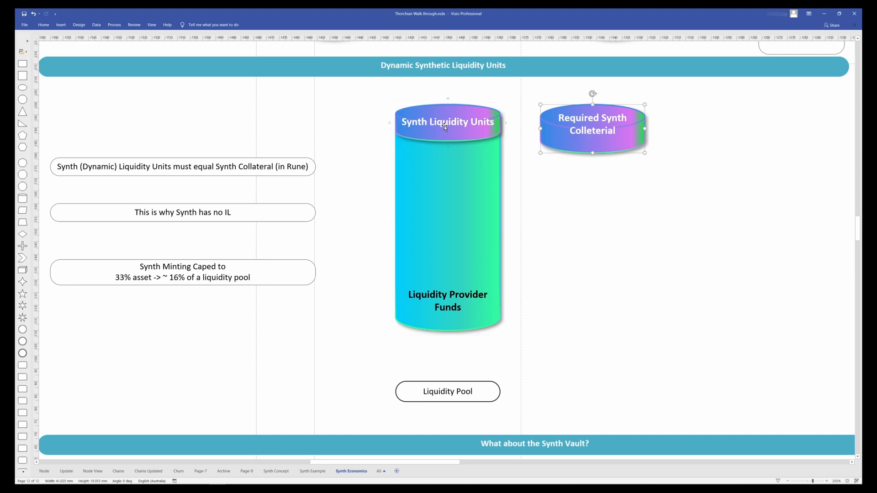
pyautogui.click(447, 121)
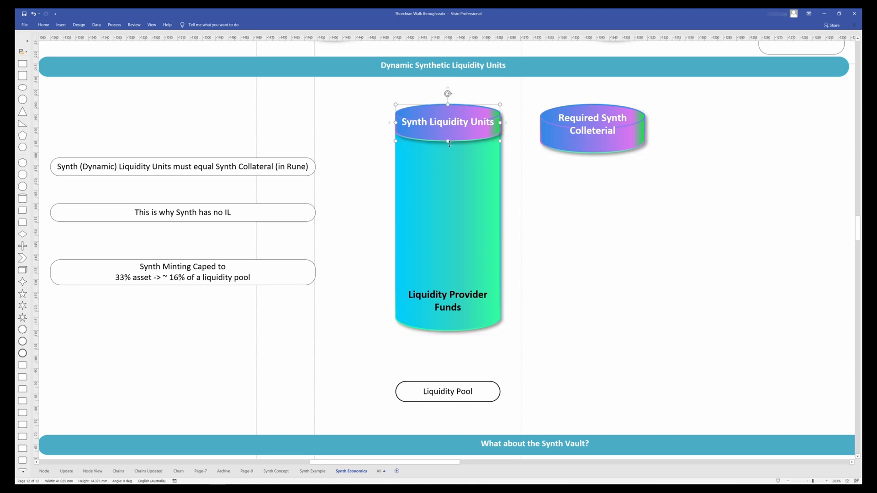
pyautogui.click(593, 130)
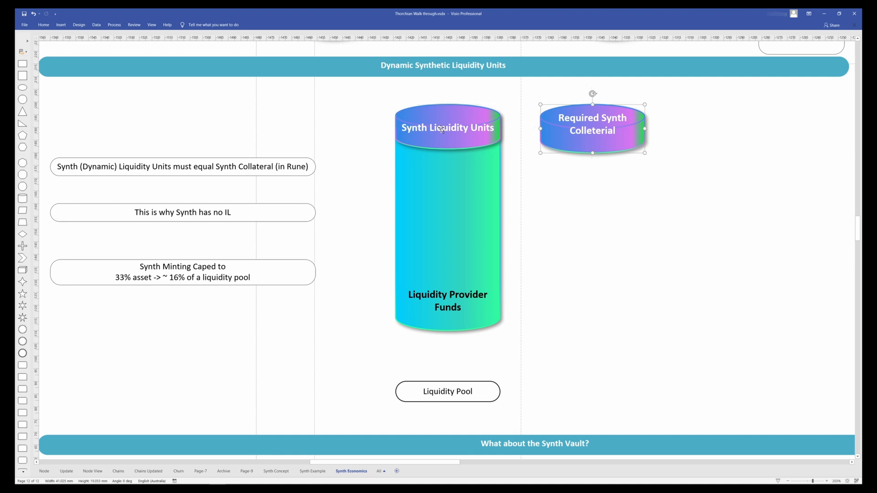
pyautogui.click(182, 212)
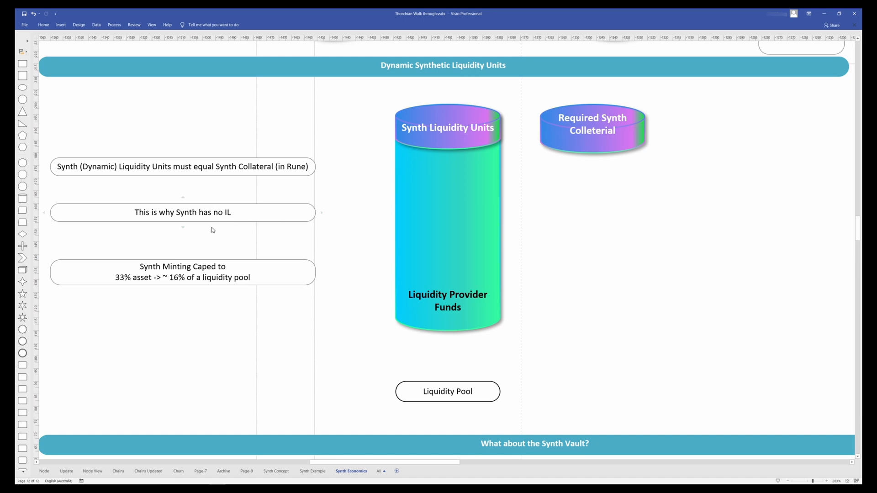
pyautogui.click(446, 127)
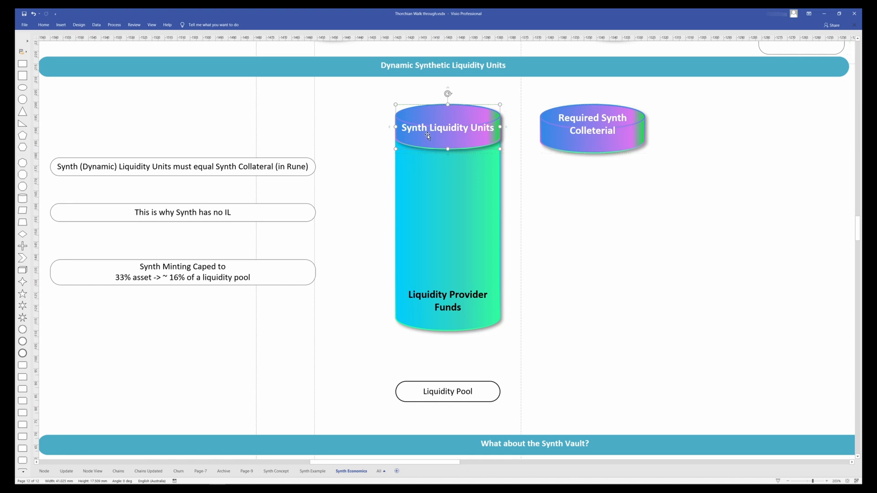
pyautogui.click(593, 142)
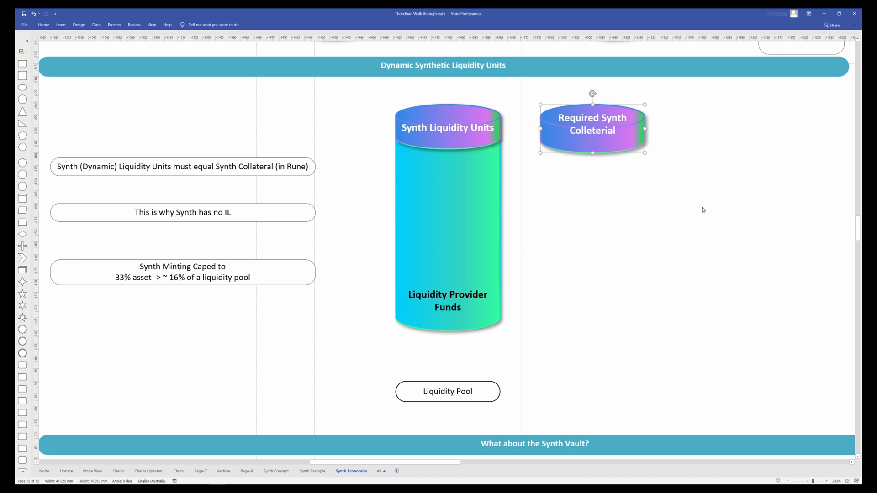
pyautogui.click(447, 128)
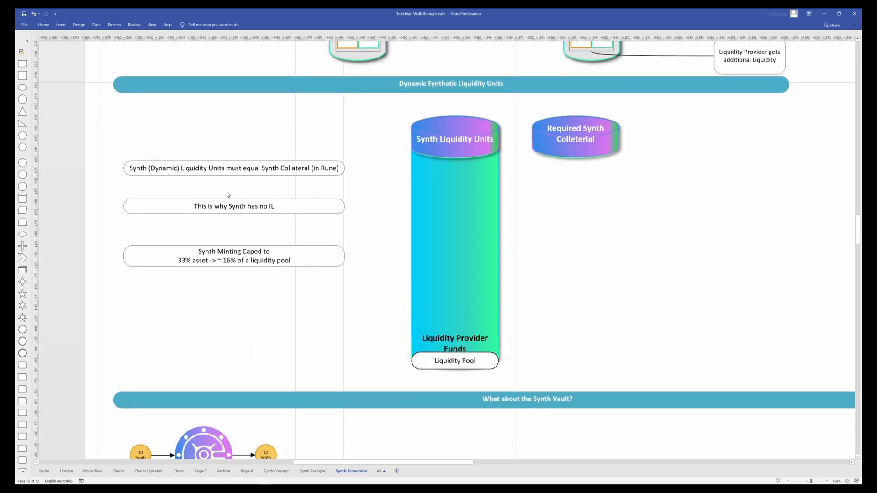
# Step: Shorten the Liquidity Provider Funds cylinder, then select the Required Synth Colleterial disc
pyautogui.click(233, 168)
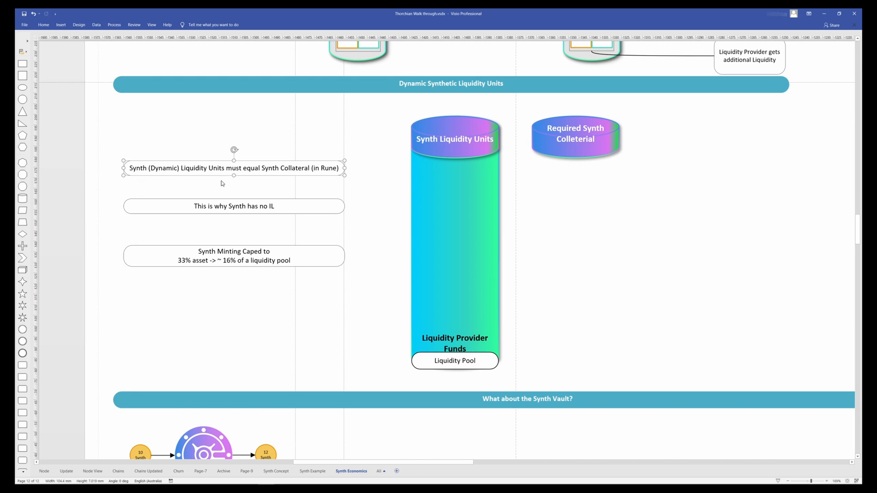
pyautogui.moveTo(280, 174)
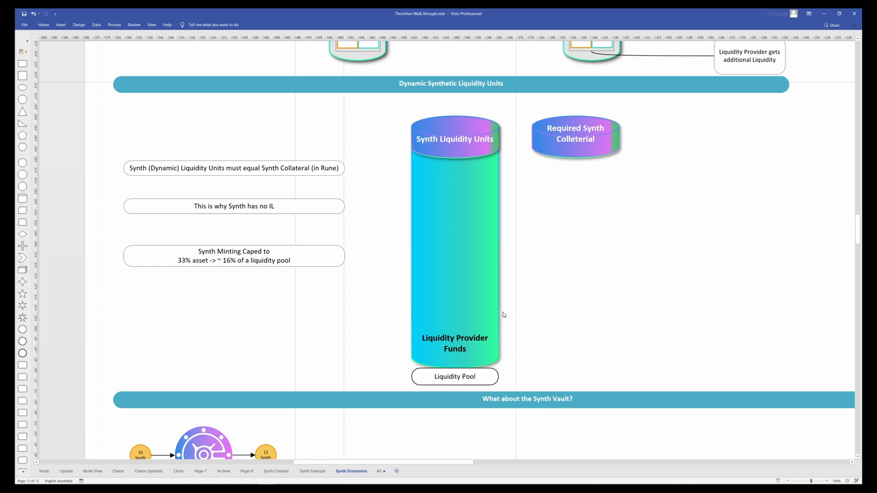
pyautogui.click(455, 240)
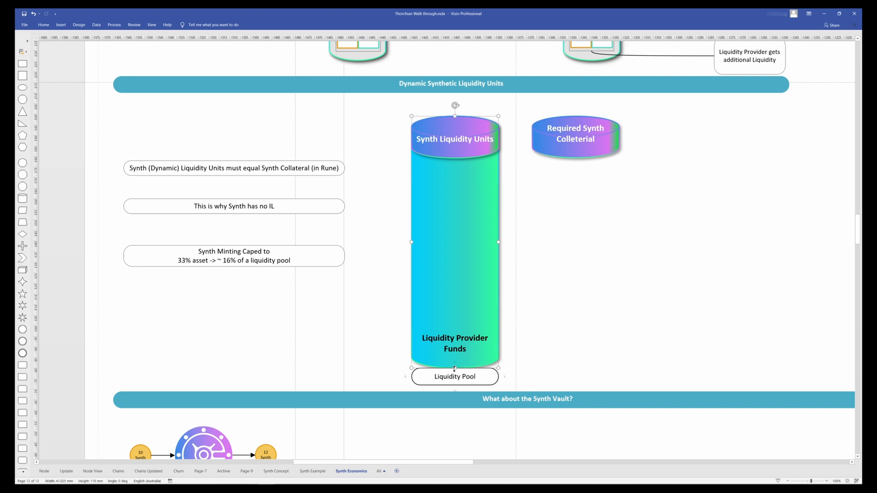
pyautogui.moveTo(454, 368); pyautogui.dragTo(454, 368)
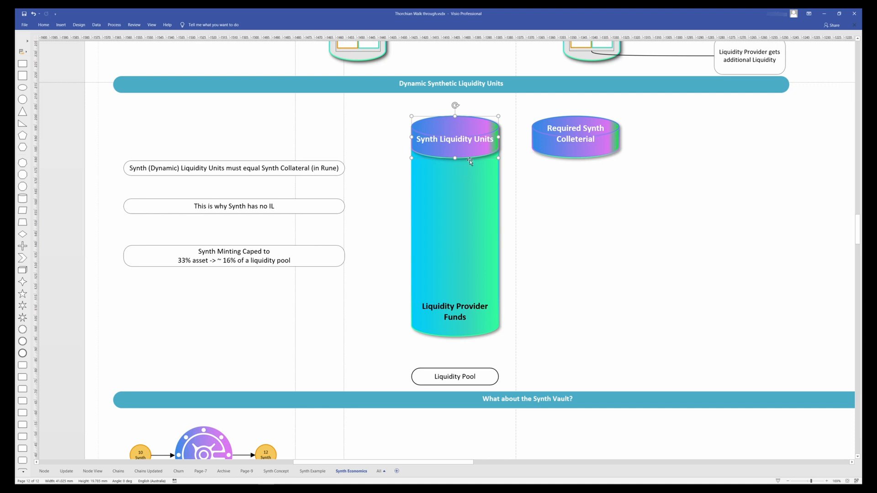
pyautogui.click(575, 138)
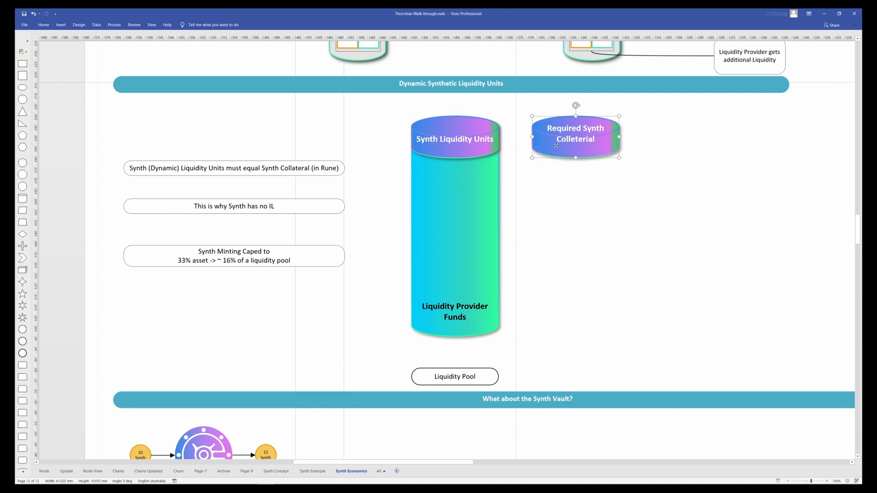
pyautogui.scroll(-3)
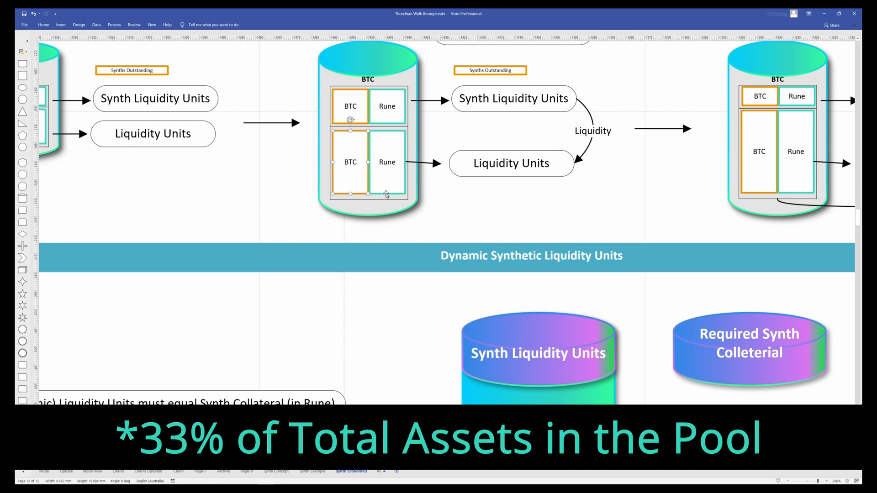
pyautogui.click(313, 137)
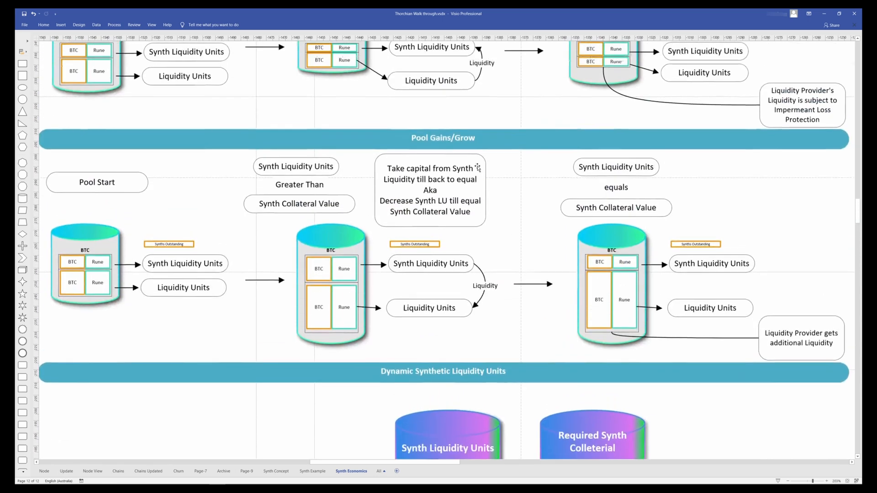
pyautogui.scroll(-3)
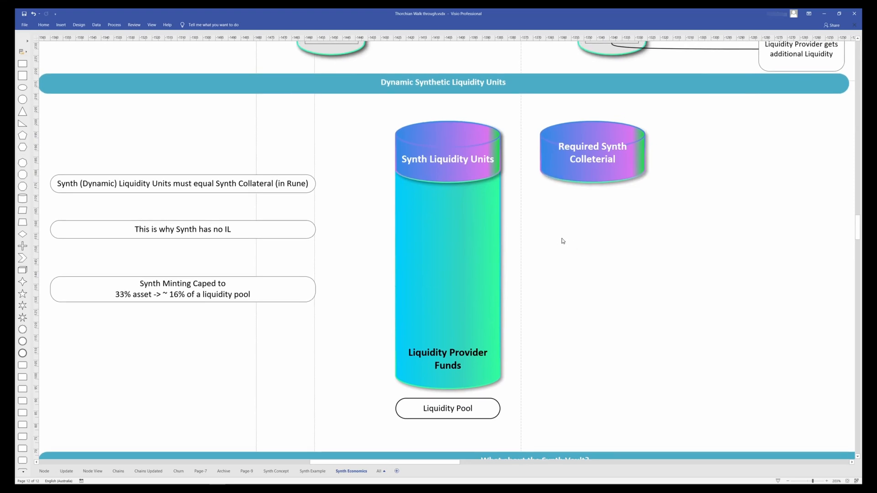
pyautogui.moveTo(313, 369)
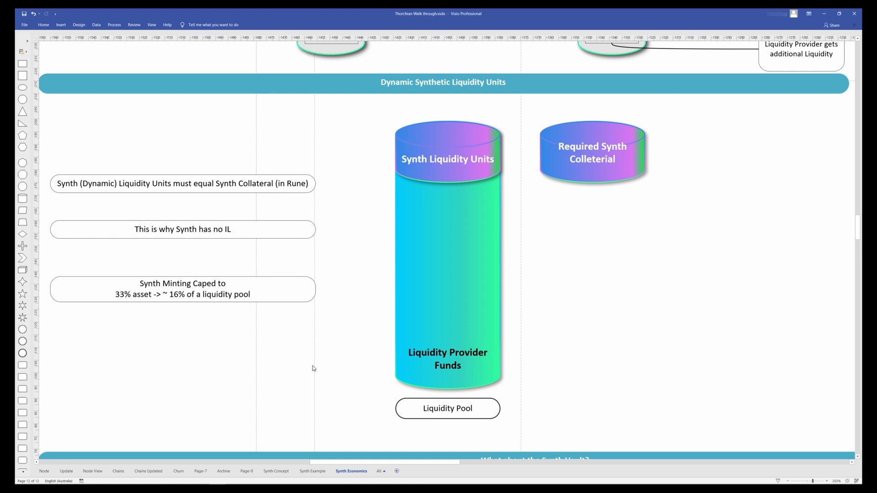
pyautogui.scroll(-3)
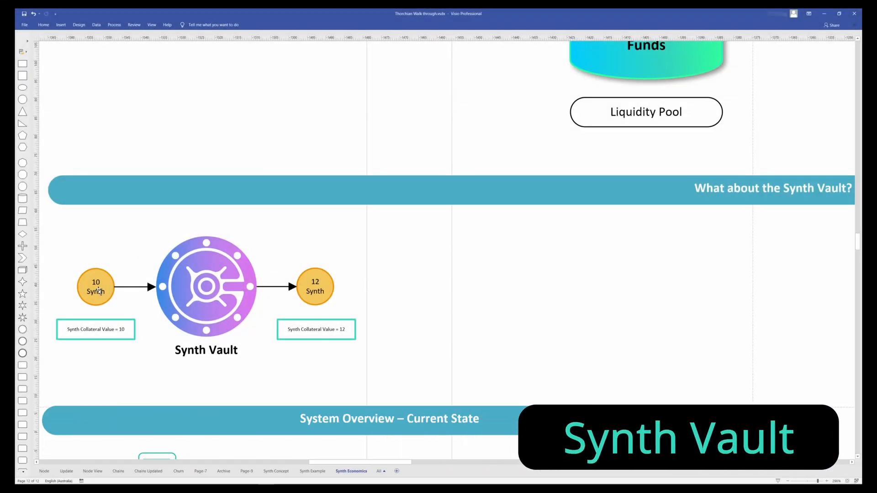
# Step: Select the 10 Synth and 12 Synth circles in the Synth Vault diagram, then deselect them
pyautogui.click(96, 287)
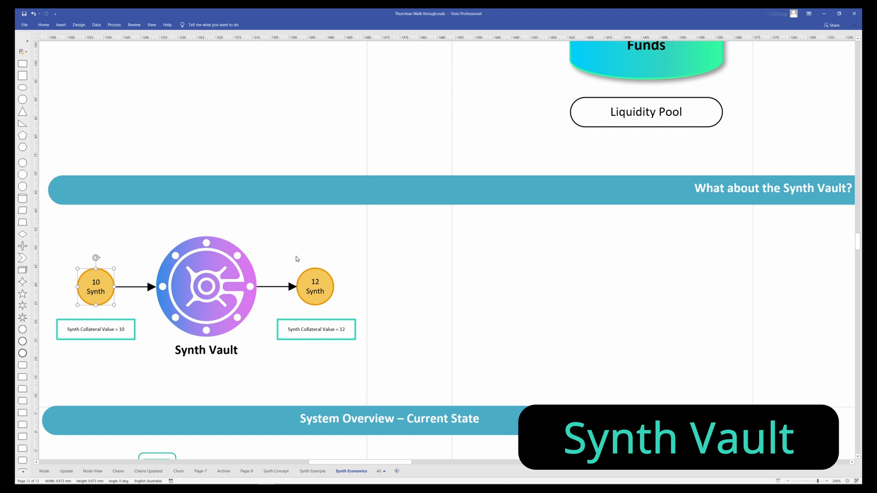
pyautogui.click(314, 286)
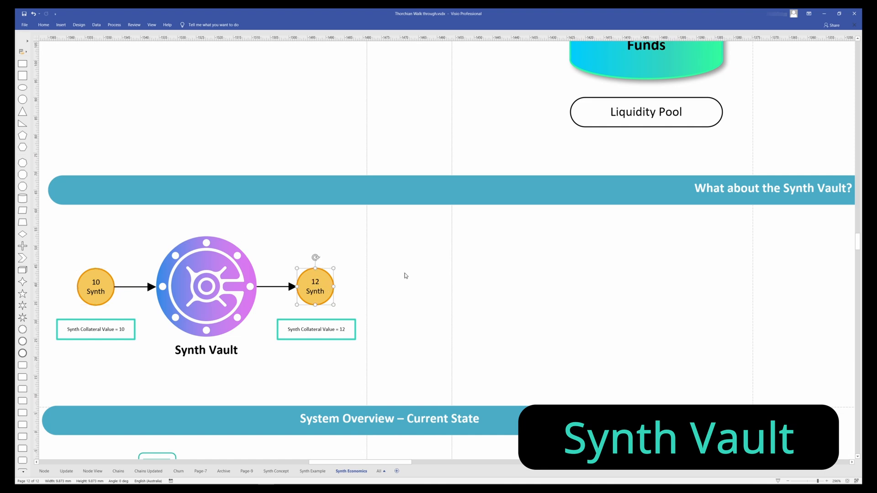
pyautogui.click(405, 275)
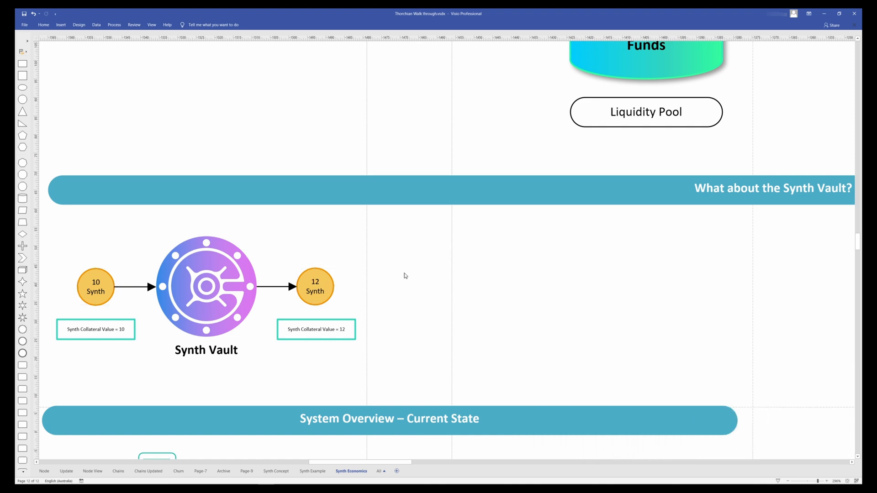
pyautogui.moveTo(364, 356)
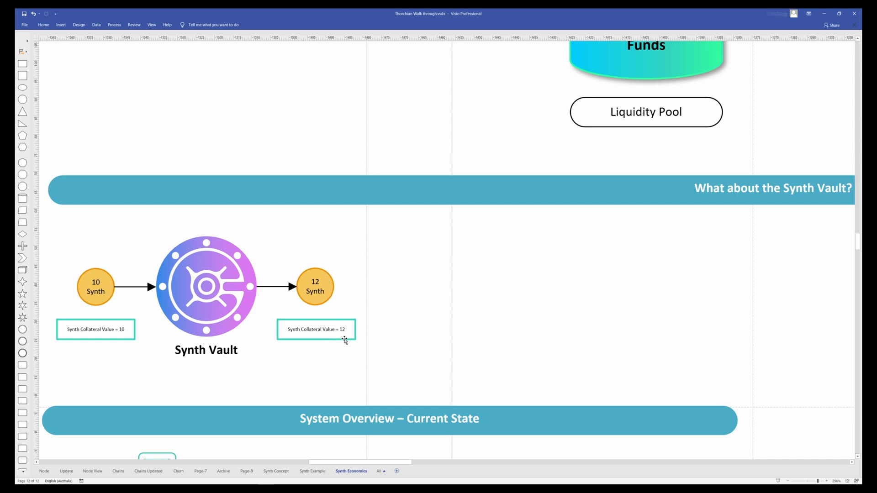
pyautogui.moveTo(449, 314)
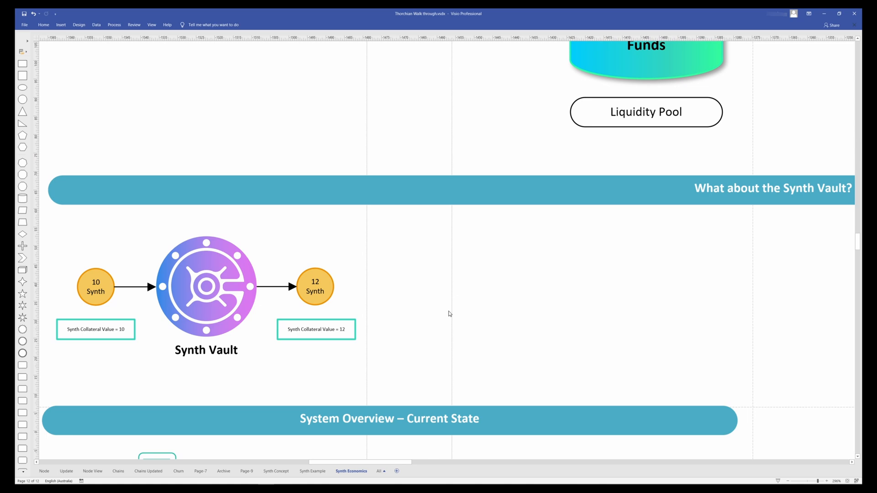
pyautogui.moveTo(433, 292)
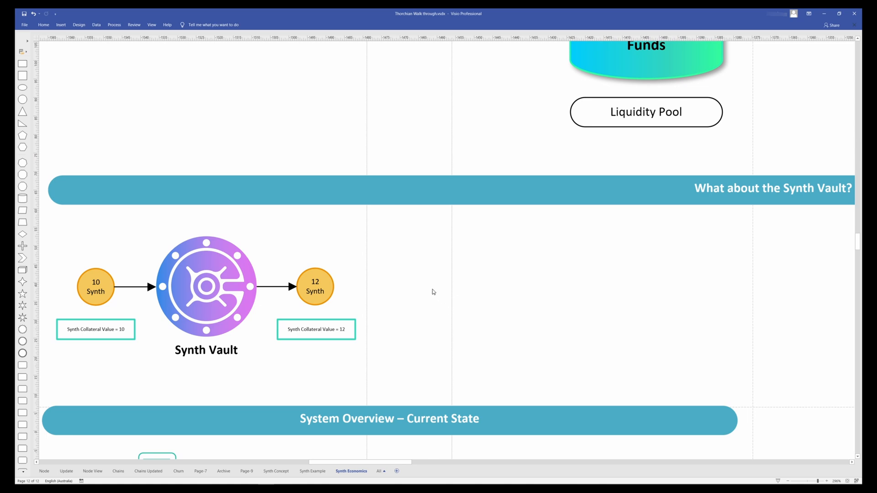
pyautogui.scroll(-3)
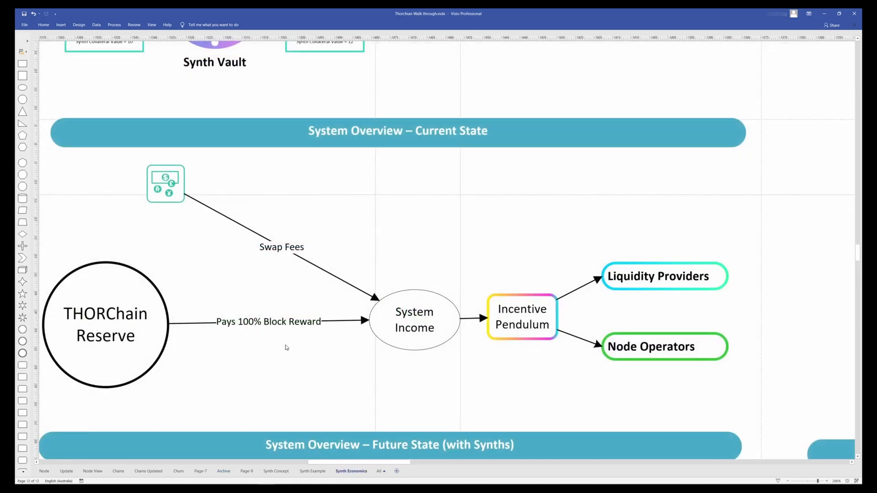
pyautogui.click(105, 324)
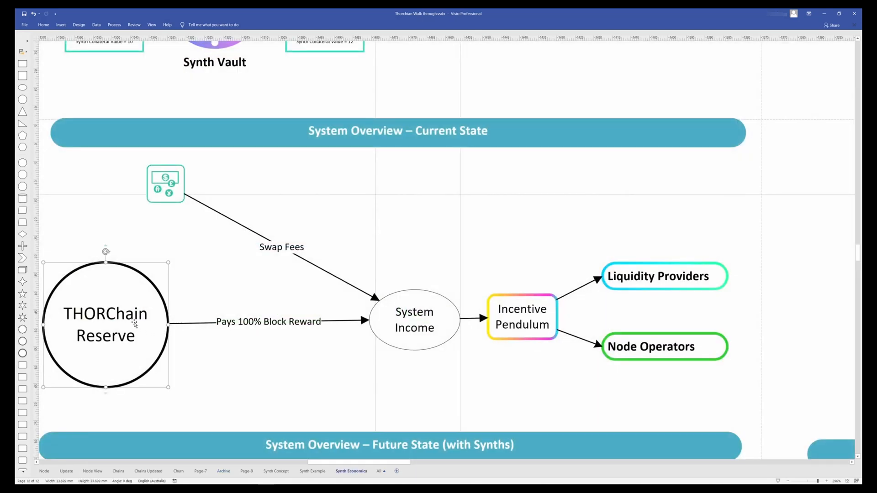
pyautogui.click(415, 319)
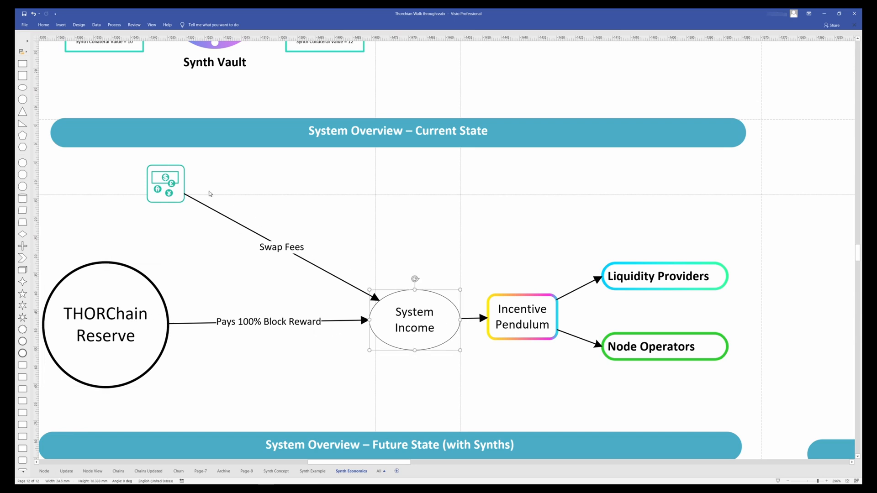
pyautogui.moveTo(276, 242)
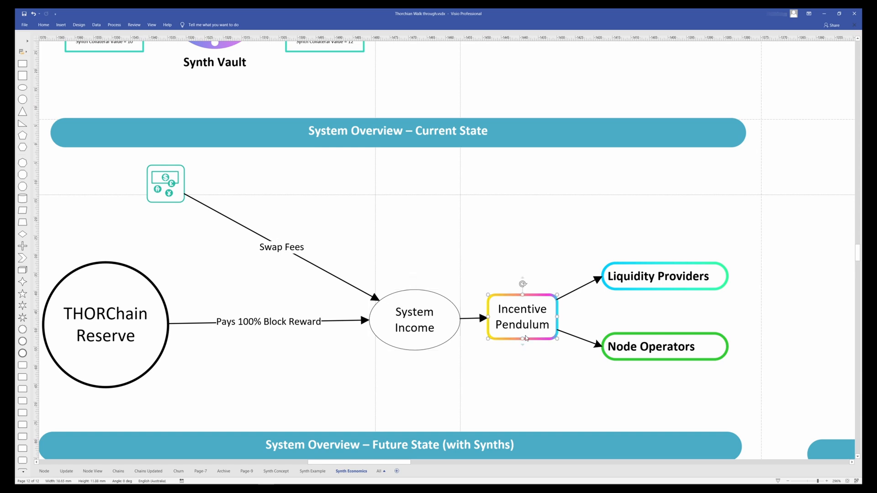
pyautogui.click(665, 275)
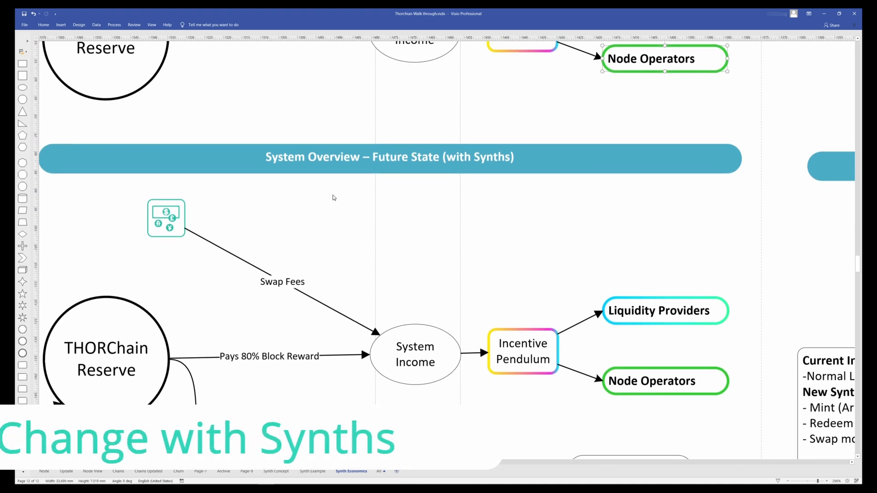
pyautogui.scroll(-3)
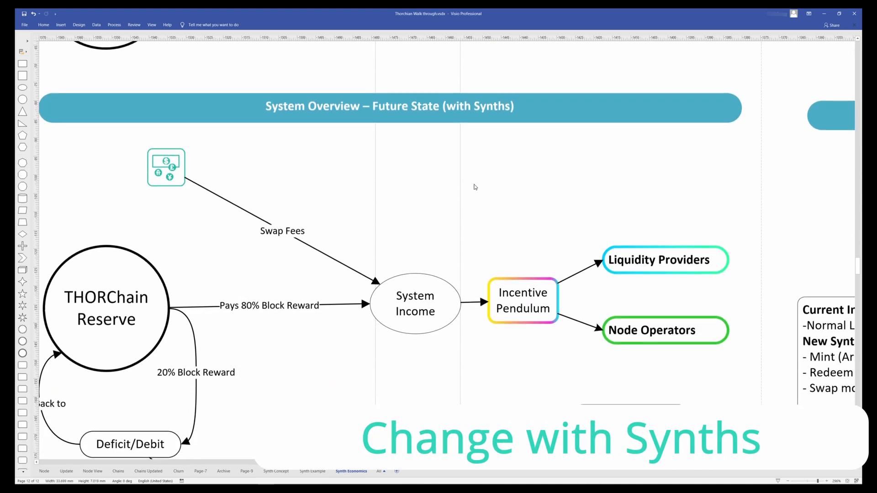
pyautogui.moveTo(470, 163)
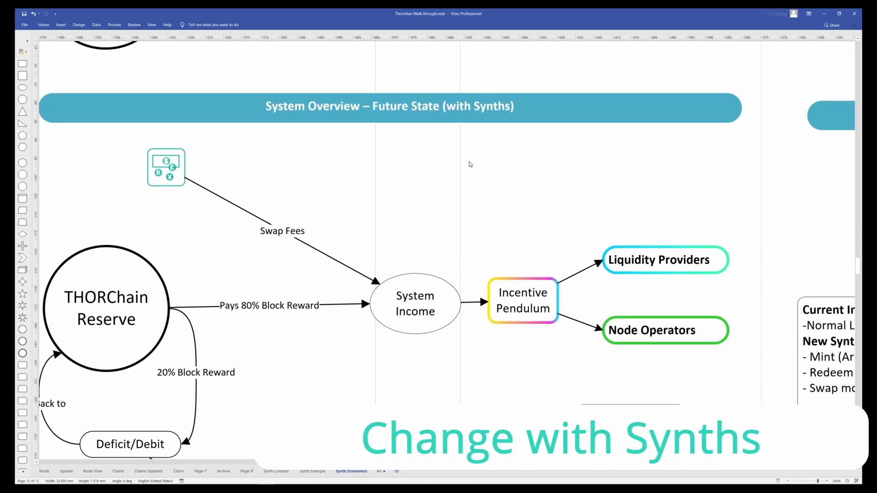
pyautogui.scroll(-3)
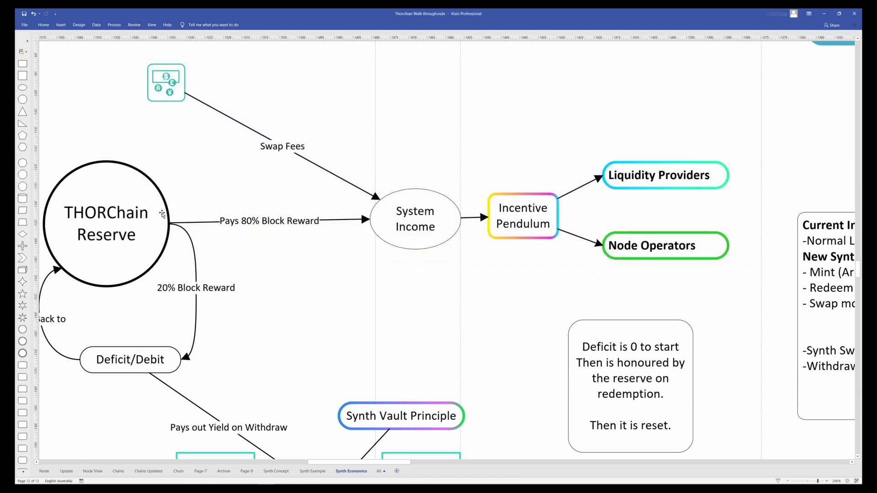
pyautogui.moveTo(197, 269)
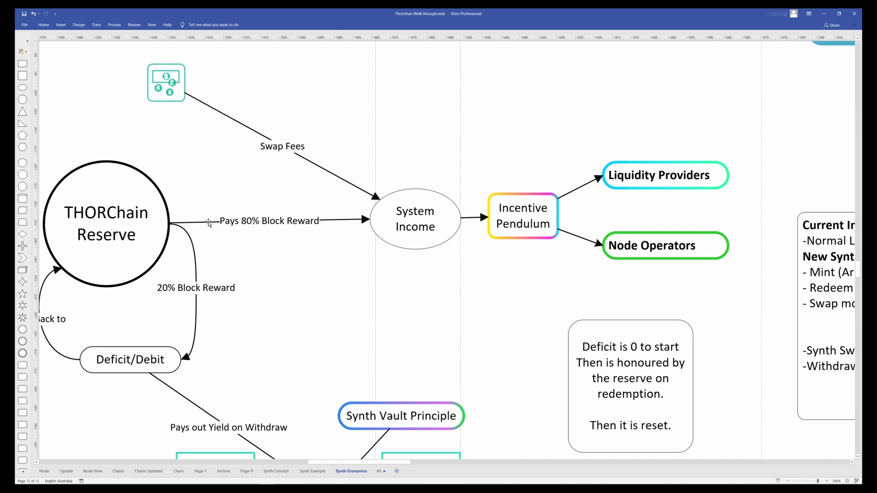
pyautogui.click(416, 218)
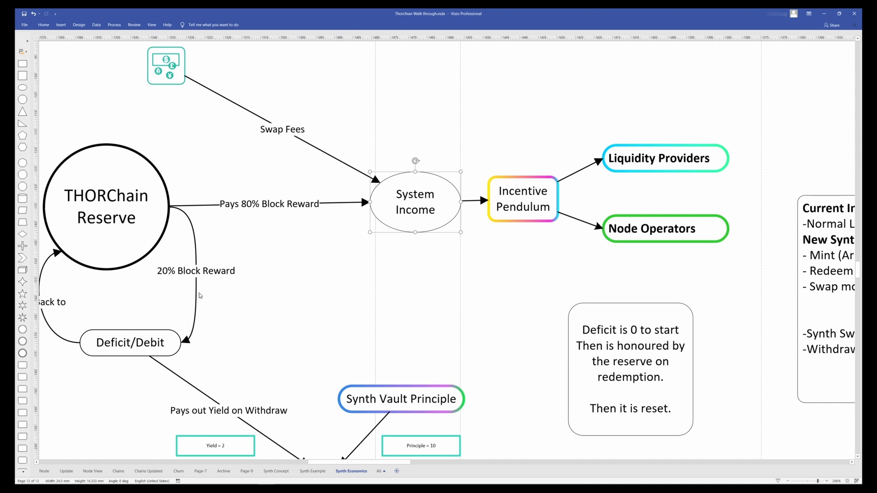
pyautogui.click(130, 343)
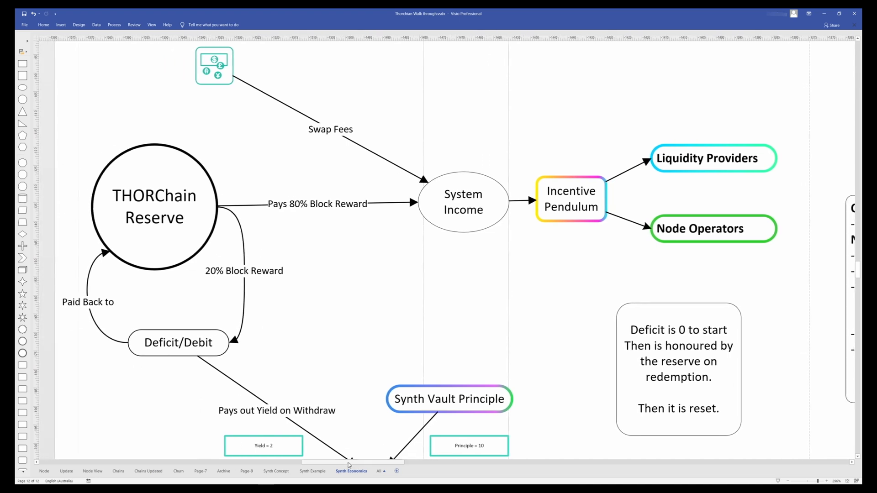
pyautogui.click(154, 207)
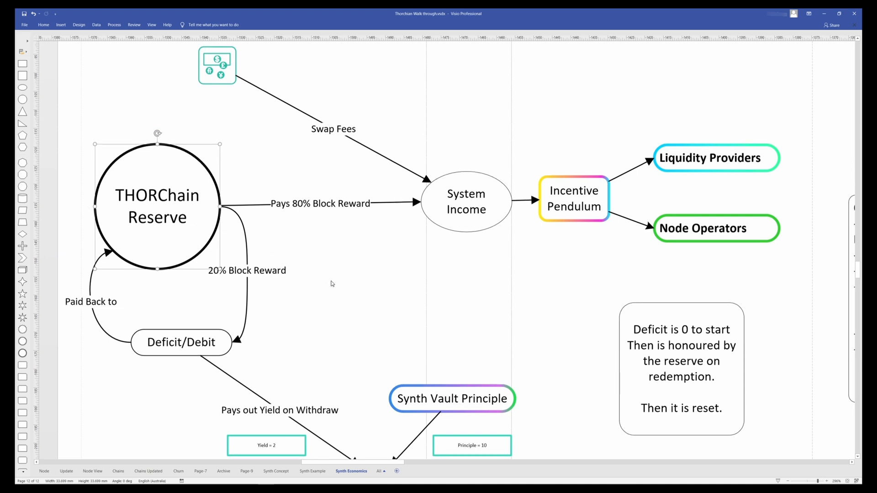
pyautogui.scroll(-3)
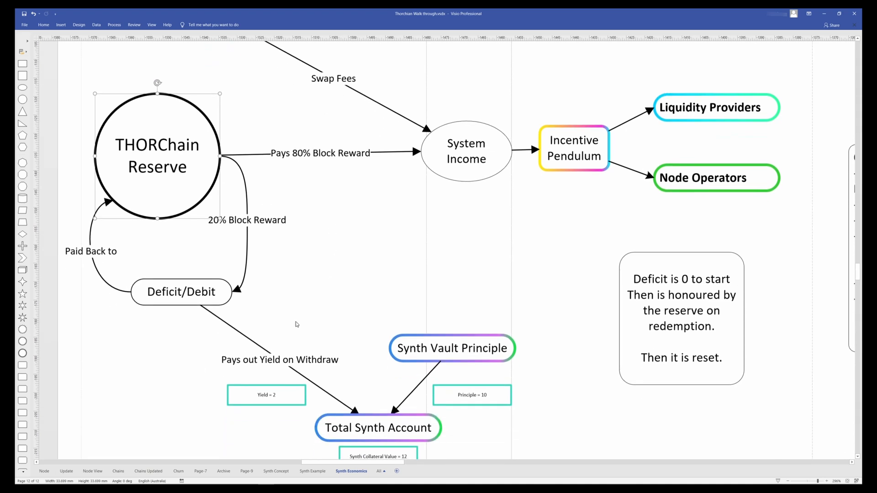
pyautogui.scroll(-3)
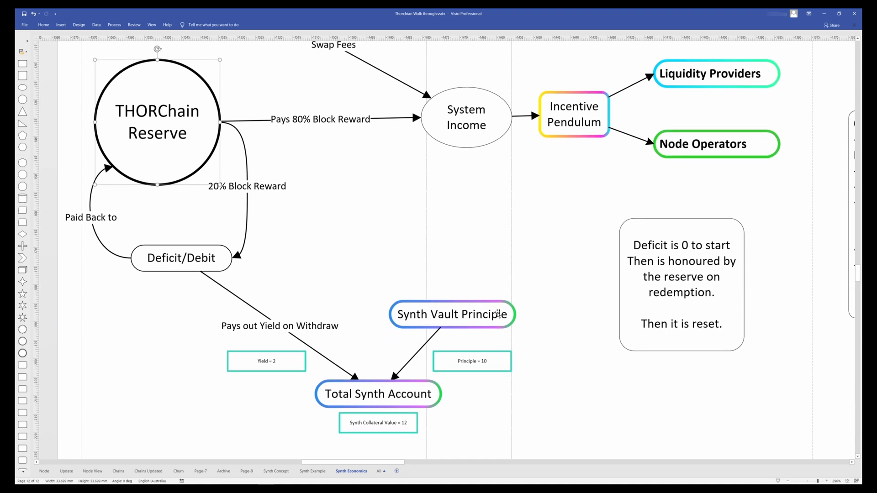
pyautogui.moveTo(477, 394)
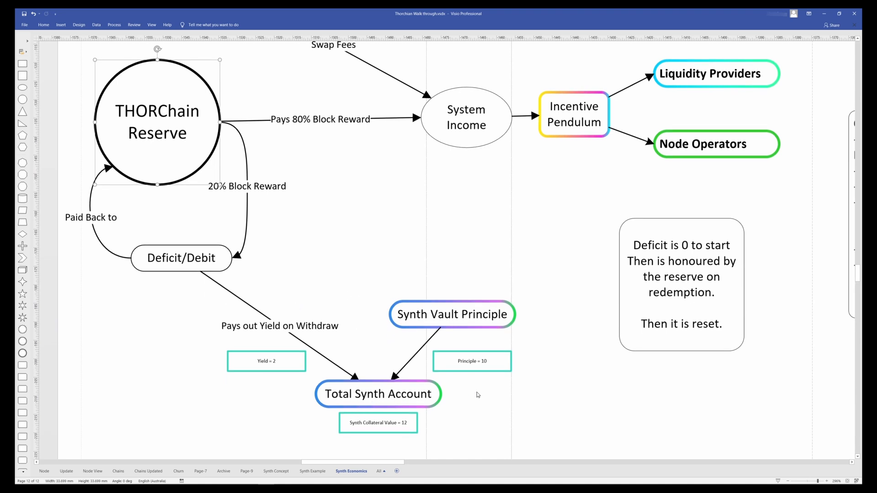
pyautogui.click(378, 422)
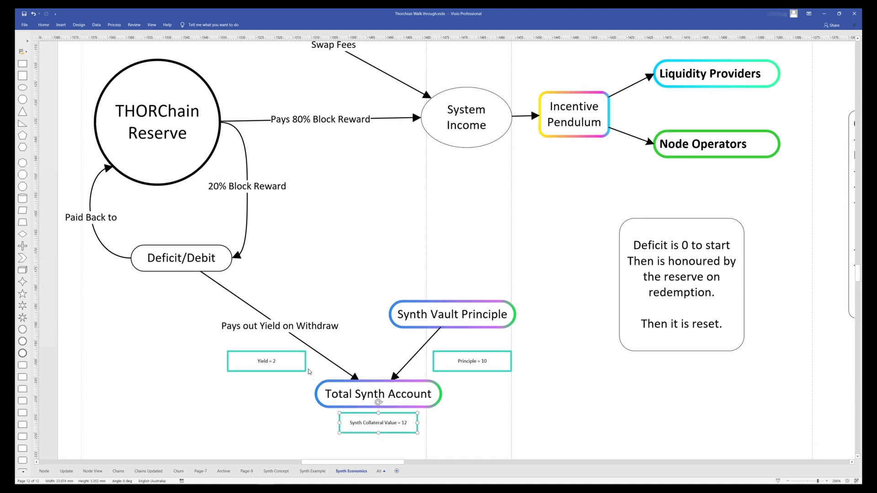
pyautogui.click(266, 361)
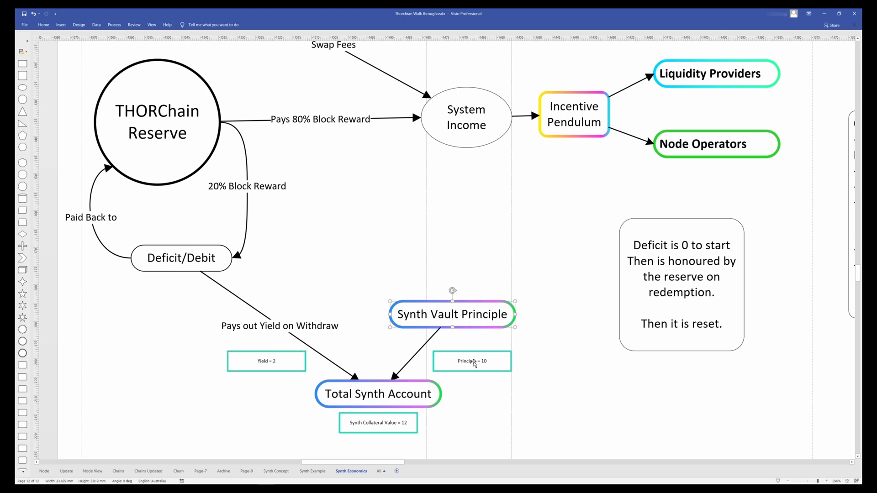
pyautogui.click(471, 361)
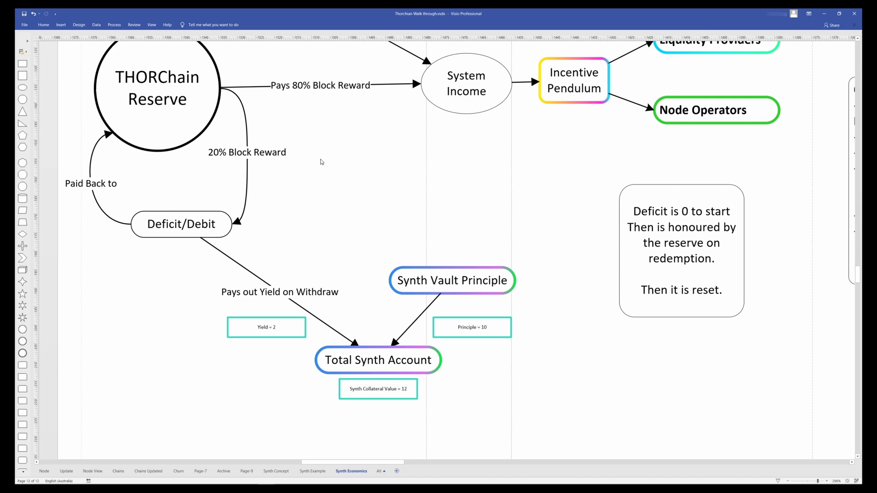
pyautogui.scroll(-3)
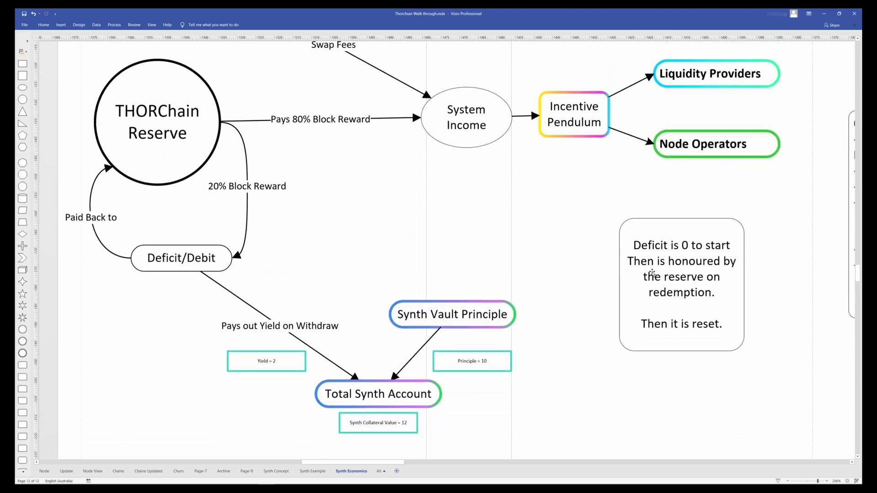
pyautogui.click(181, 258)
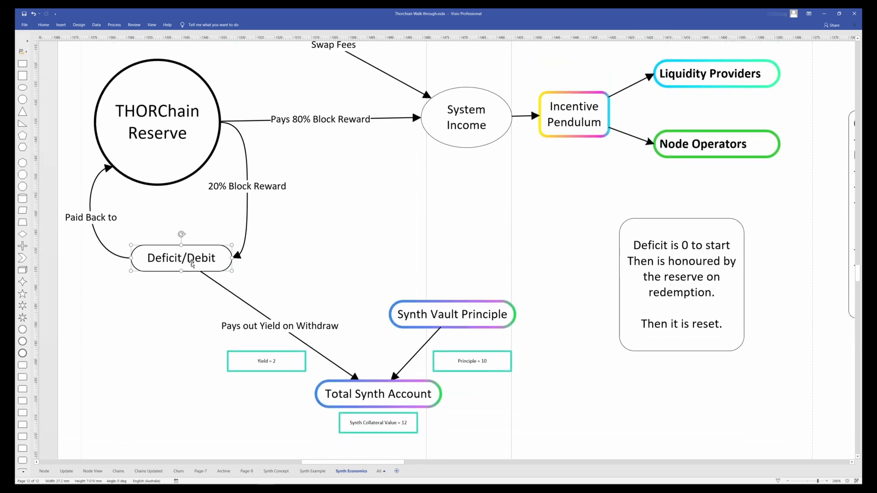
pyautogui.moveTo(560, 162)
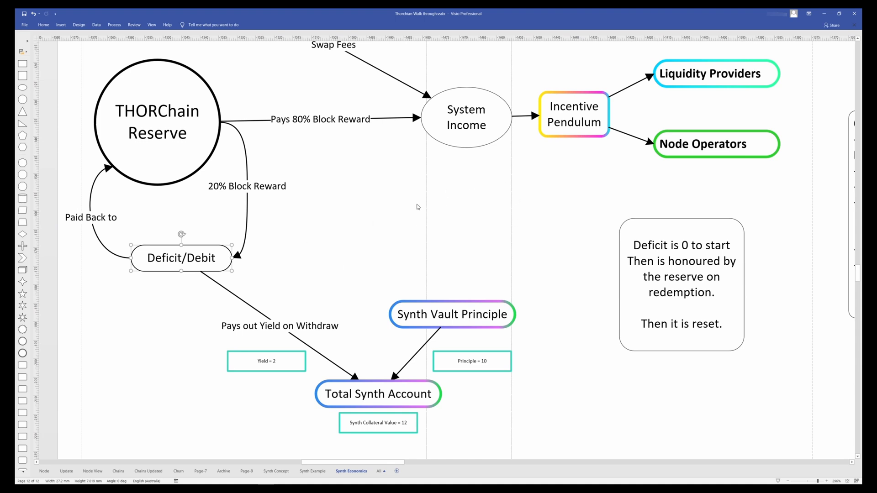
pyautogui.moveTo(333, 224)
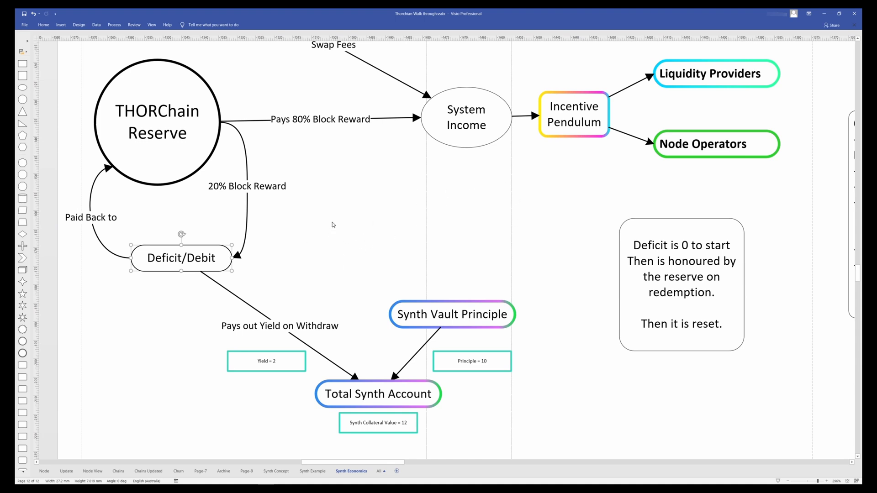
pyautogui.moveTo(389, 282)
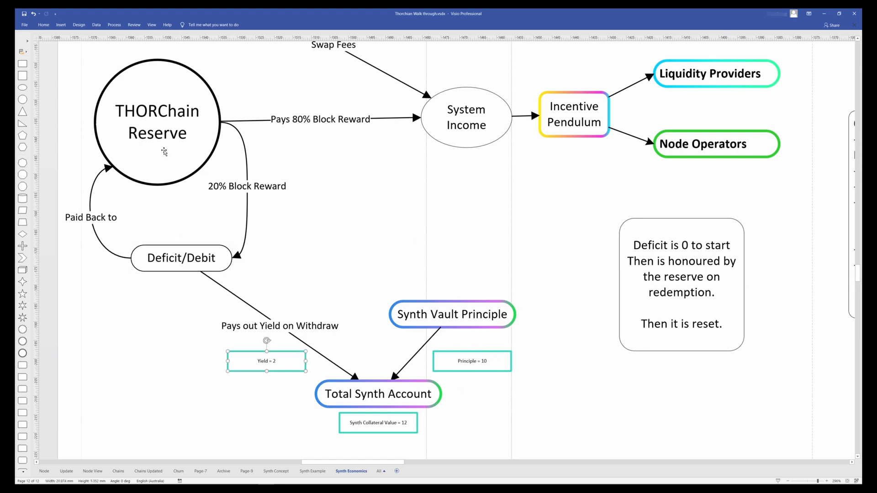
pyautogui.click(157, 120)
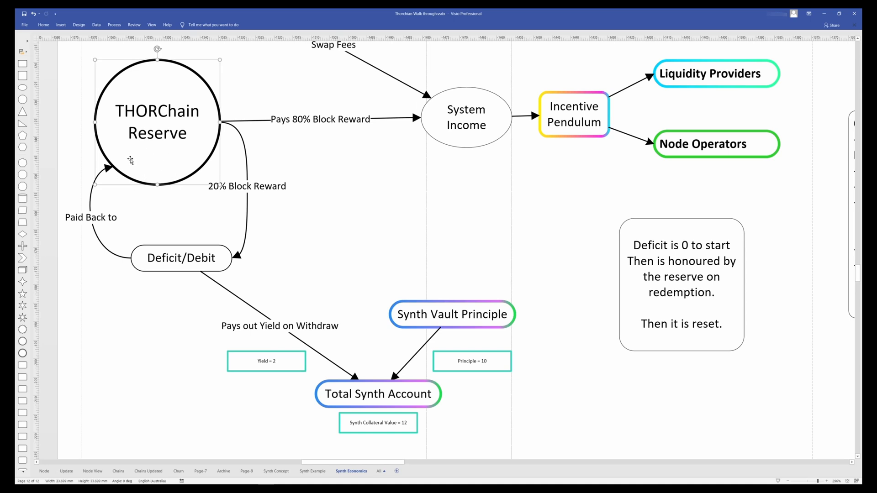
pyautogui.moveTo(155, 164)
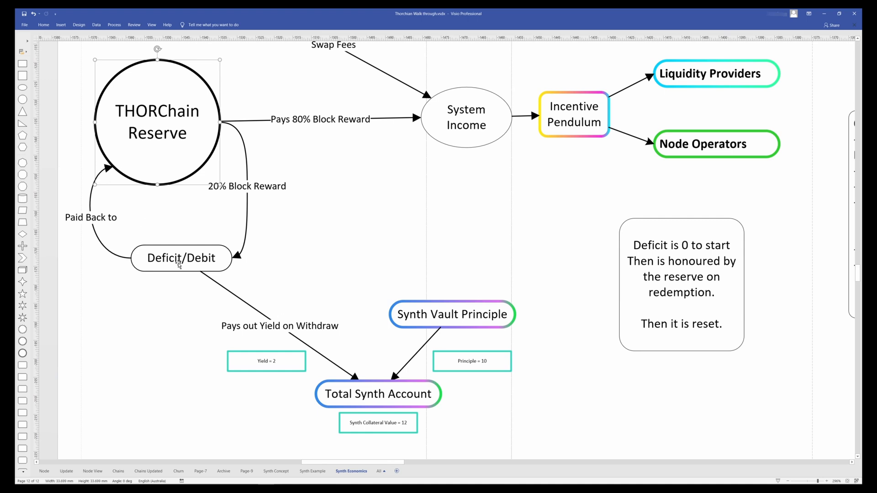
pyautogui.moveTo(351, 224)
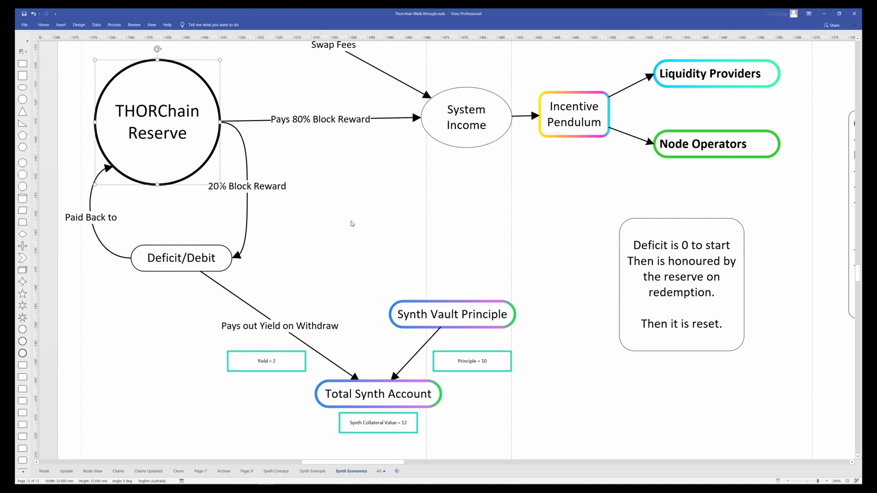
pyautogui.click(266, 361)
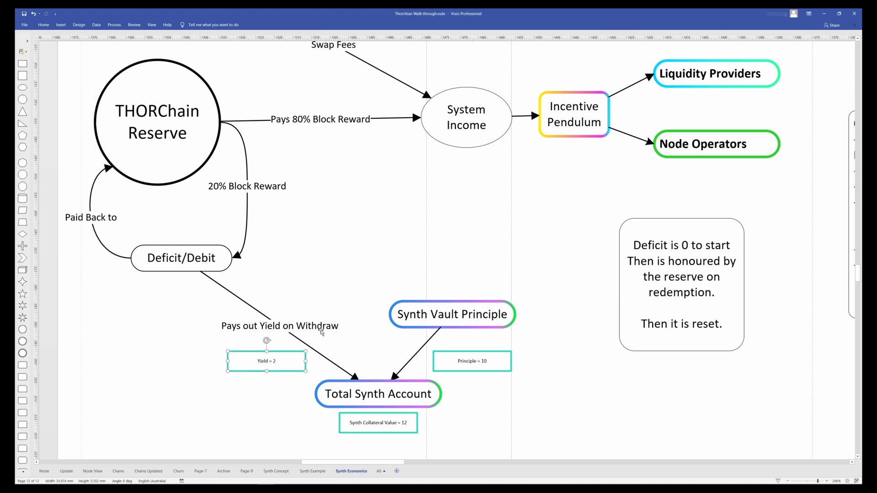
pyautogui.scroll(-3)
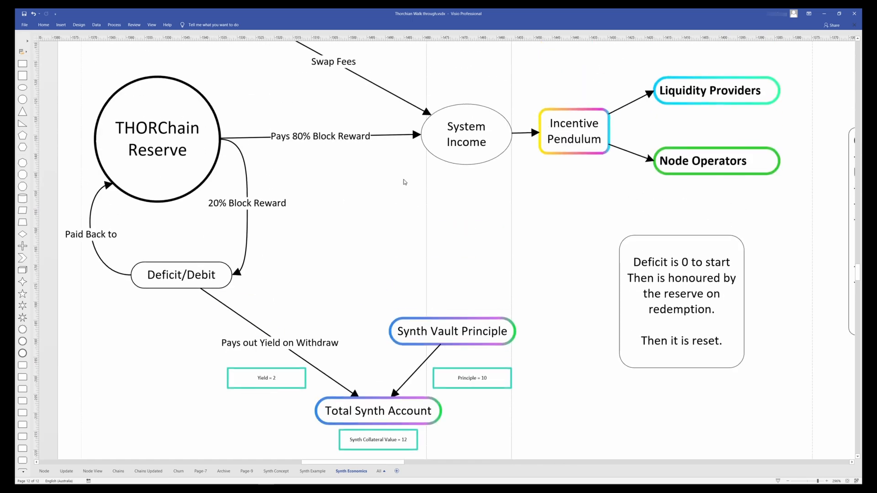
# Step: Scroll down to the THORChain Reserve, Deficit/Debit loop and Total Synth Account
pyautogui.scroll(-3)
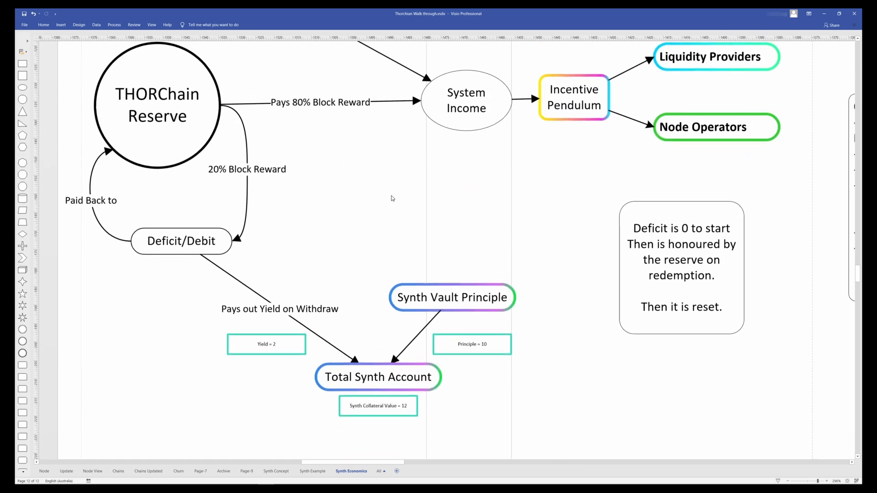
pyautogui.scroll(-3)
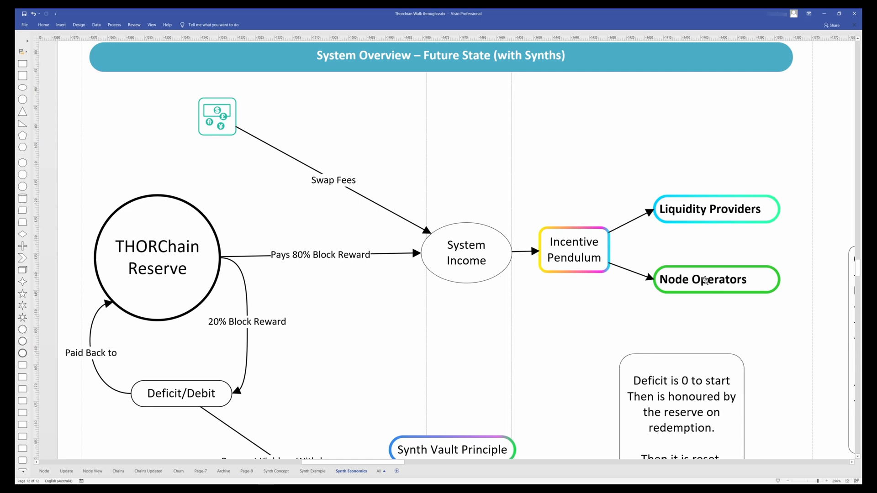
pyautogui.moveTo(240, 327)
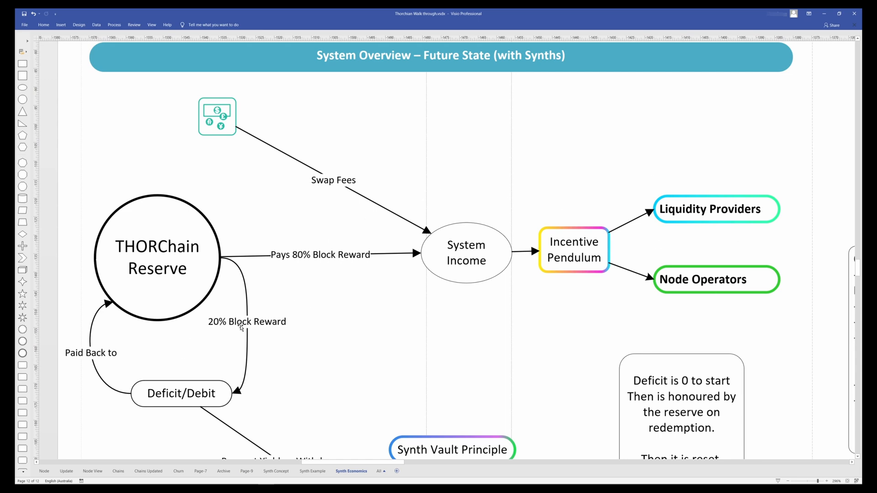
pyautogui.scroll(-3)
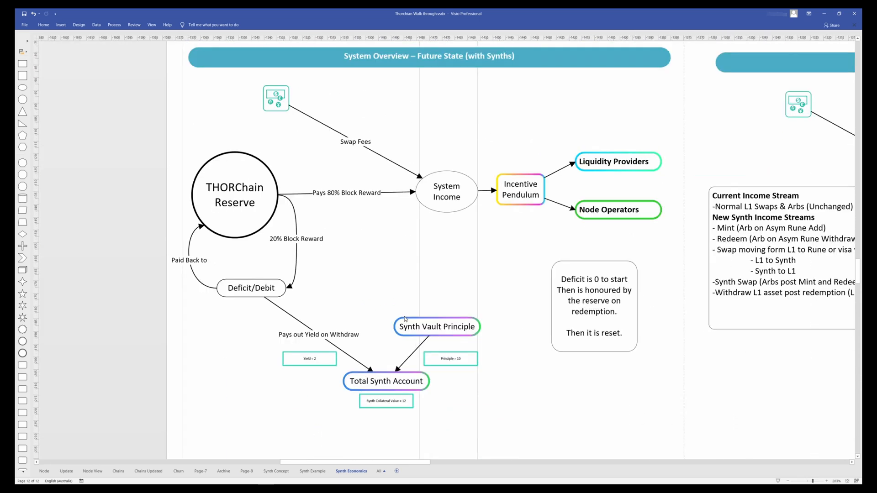
pyautogui.scroll(-3)
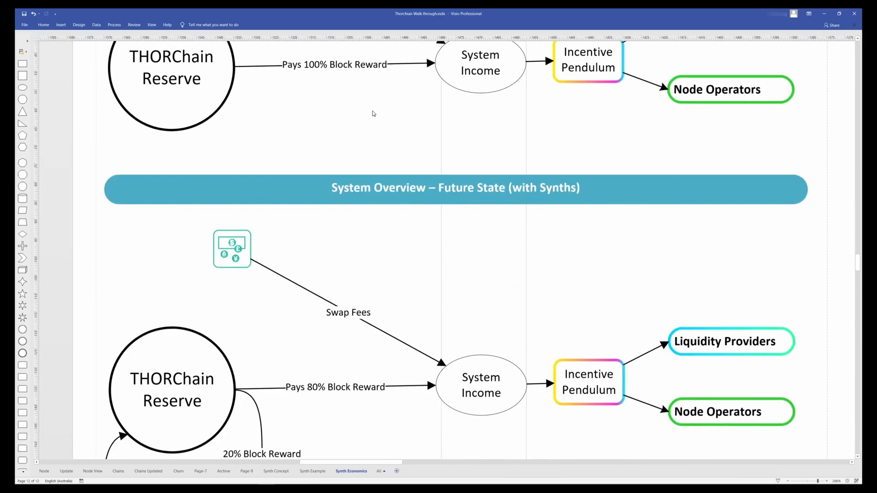
pyautogui.scroll(-3)
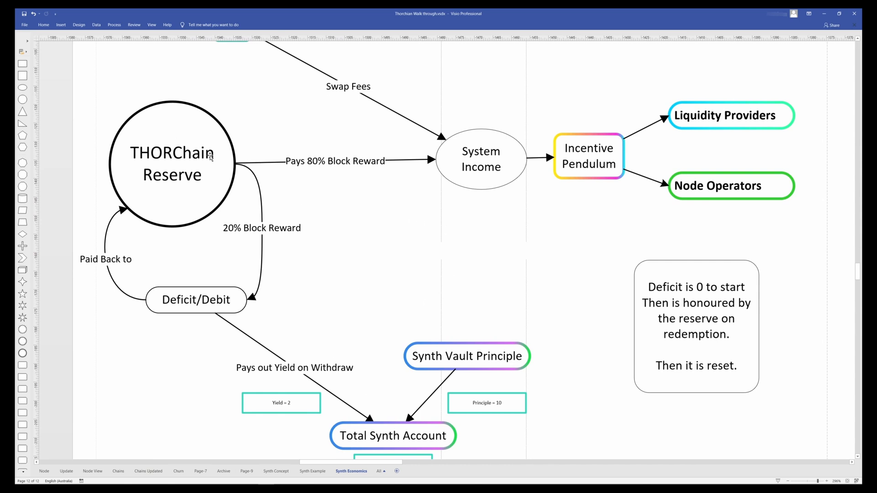
pyautogui.moveTo(288, 371)
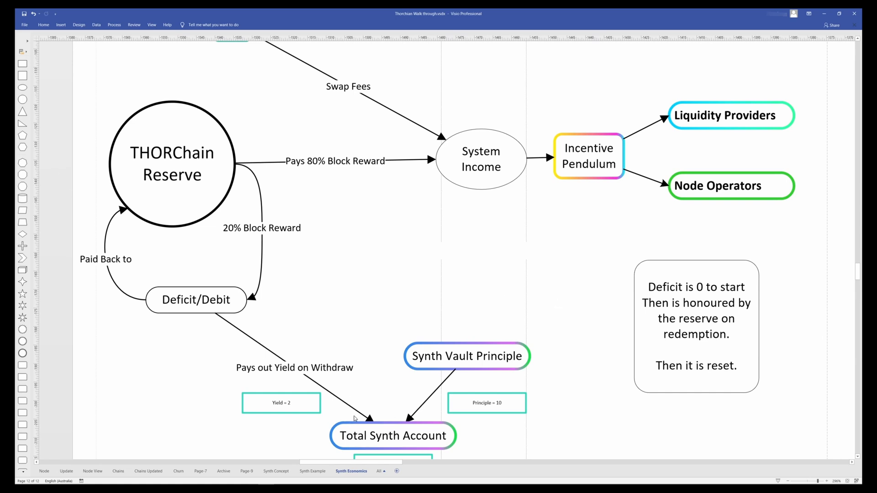
pyautogui.moveTo(346, 443)
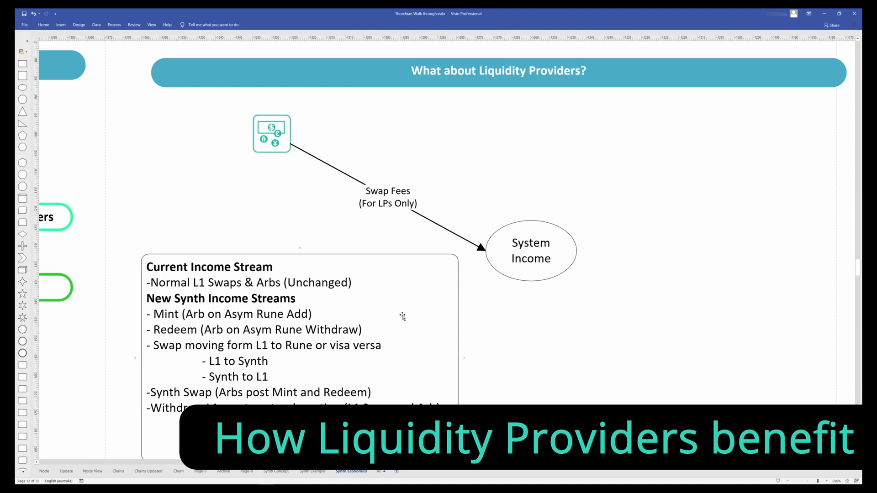
pyautogui.moveTo(347, 261)
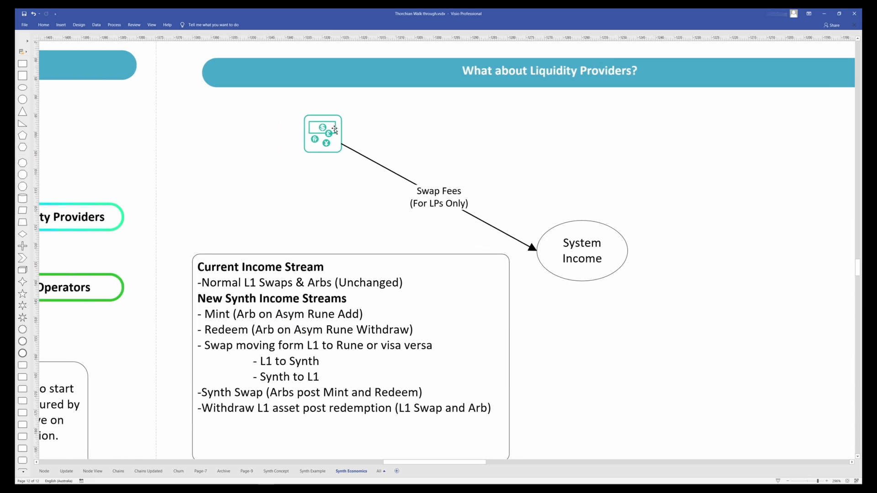
# Step: Select the swap fees icon in the What about Liquidity Providers? section
pyautogui.click(322, 134)
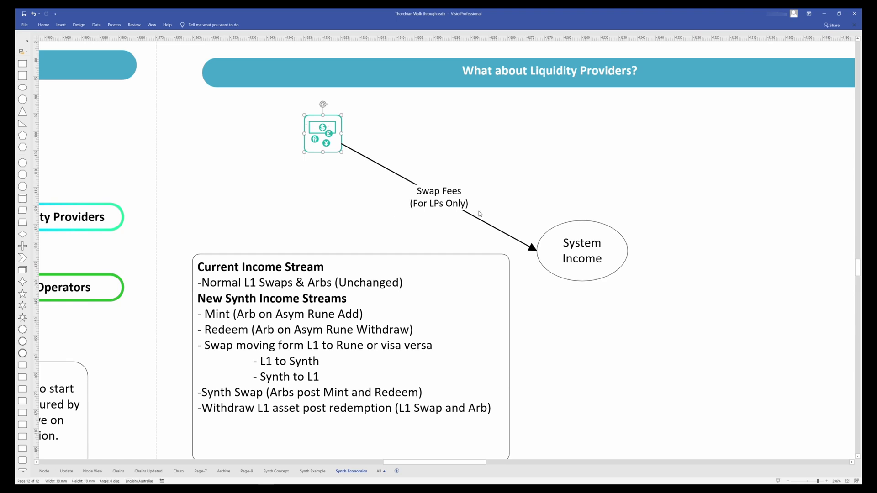
pyautogui.moveTo(433, 223)
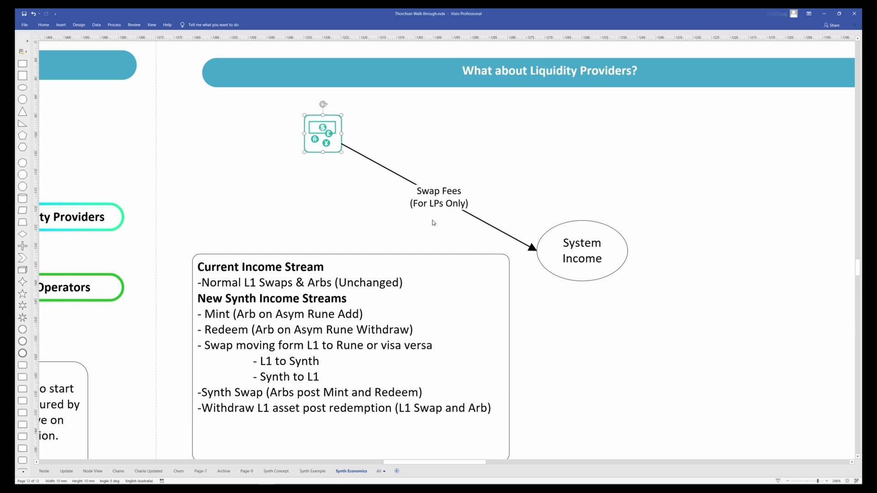
pyautogui.click(300, 223)
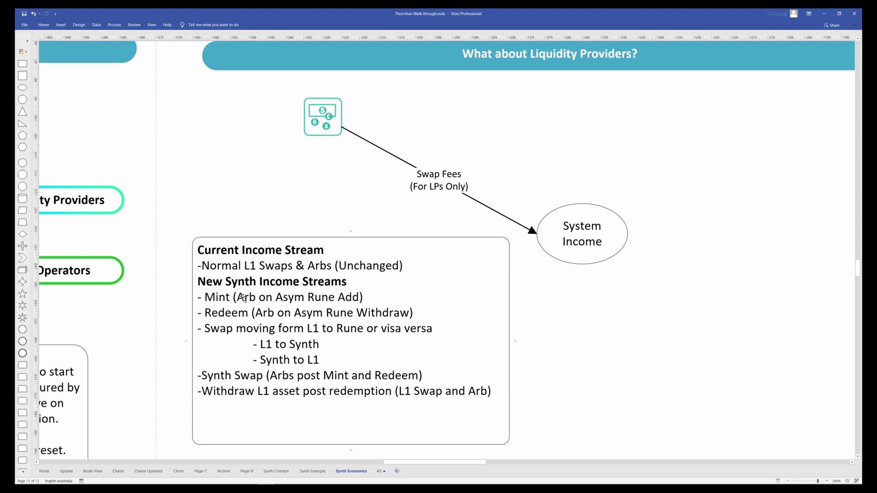
pyautogui.moveTo(312, 319)
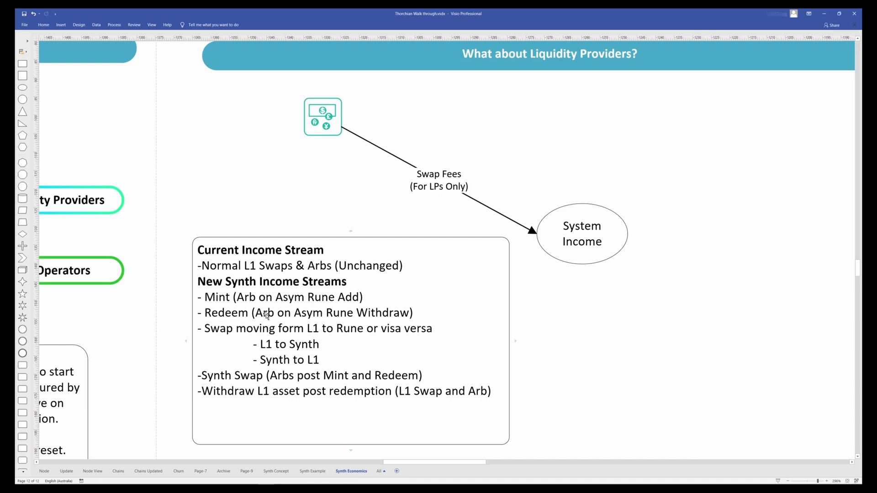
pyautogui.moveTo(292, 300)
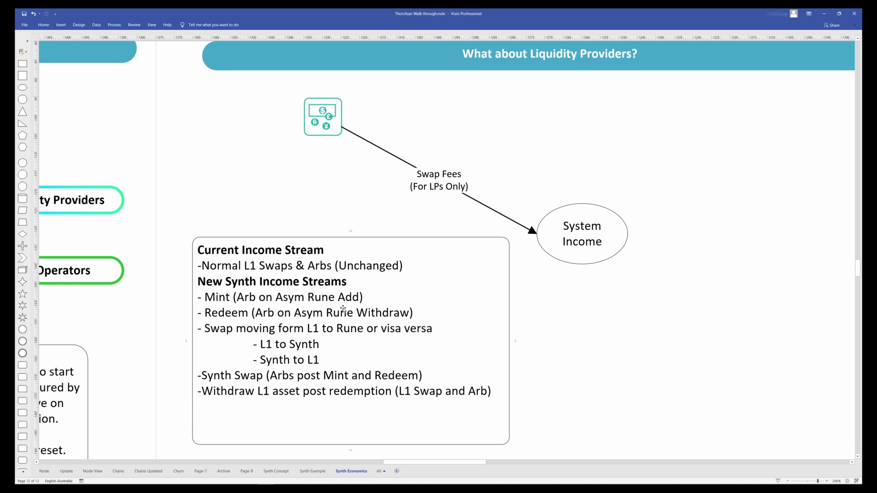
pyautogui.moveTo(257, 335)
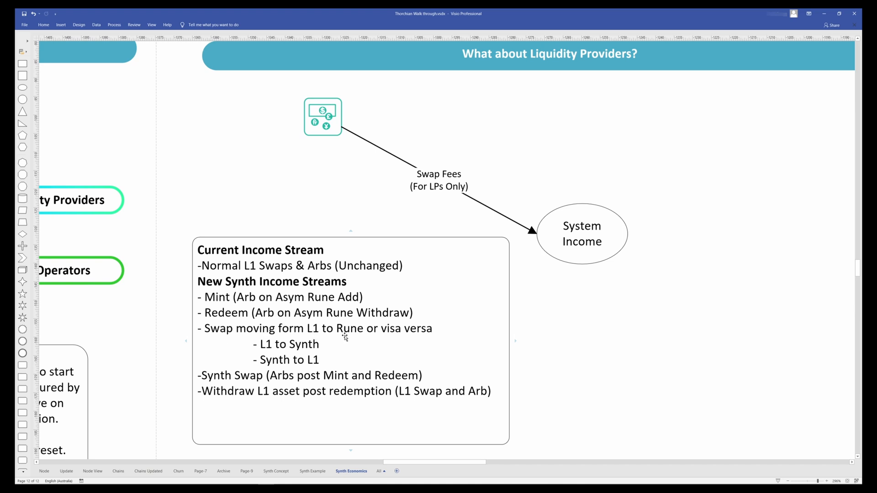
pyautogui.moveTo(383, 340)
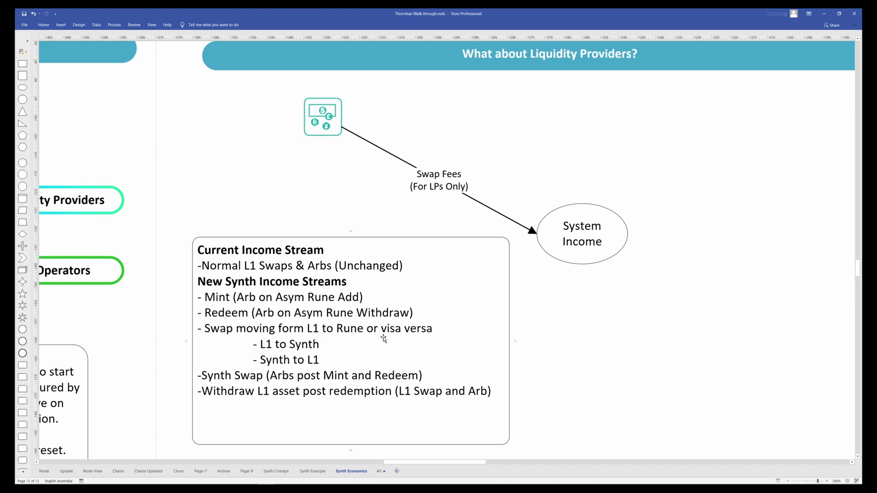
pyautogui.moveTo(375, 363)
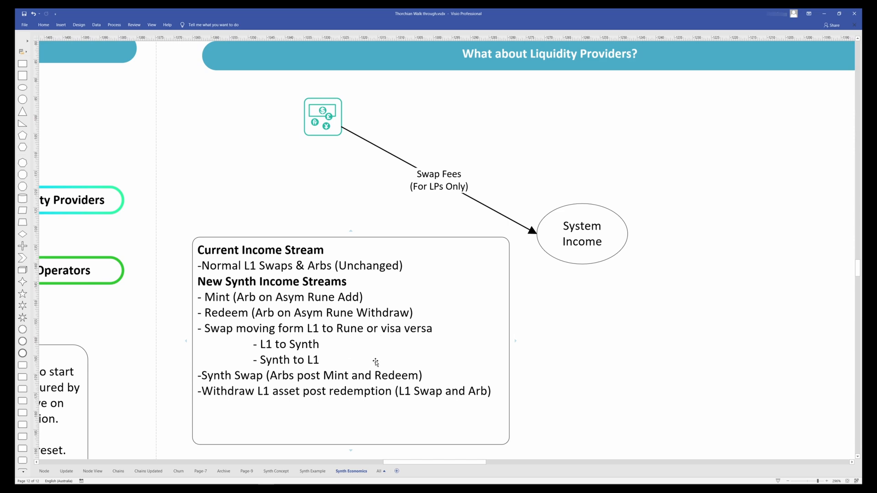
pyautogui.moveTo(231, 311)
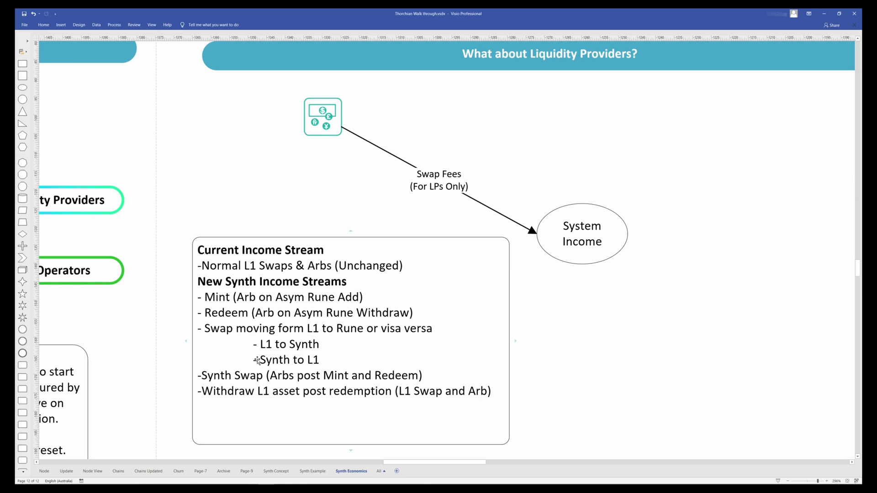
pyautogui.moveTo(421, 378)
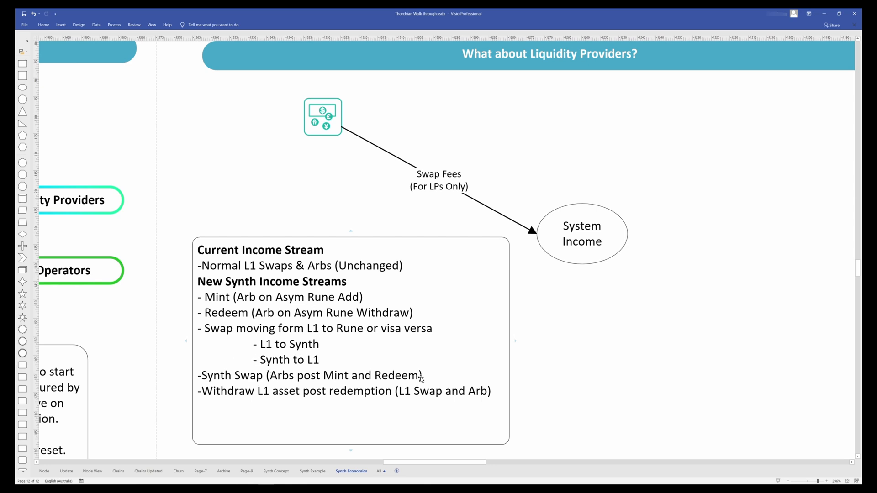
pyautogui.moveTo(433, 376)
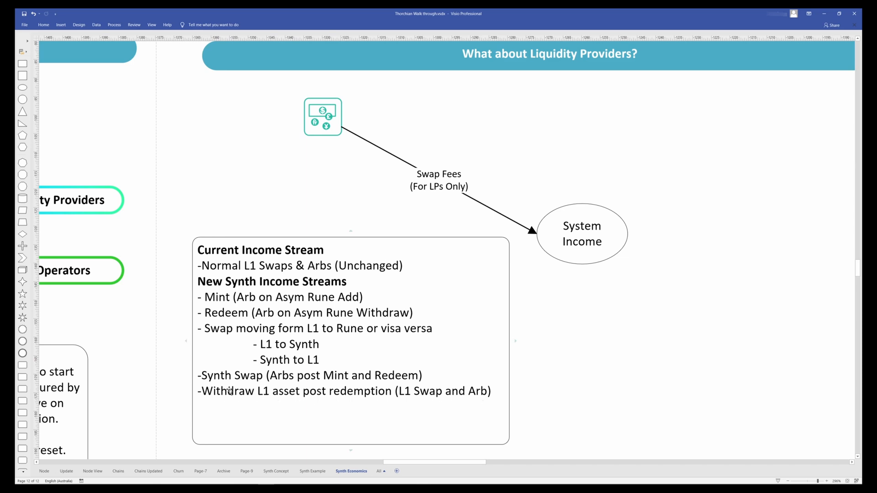
pyautogui.moveTo(381, 412)
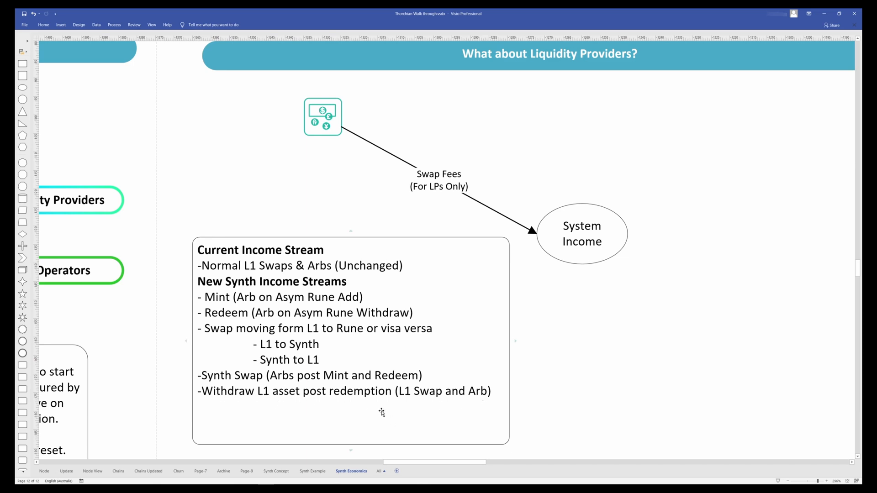
pyautogui.click(200, 471)
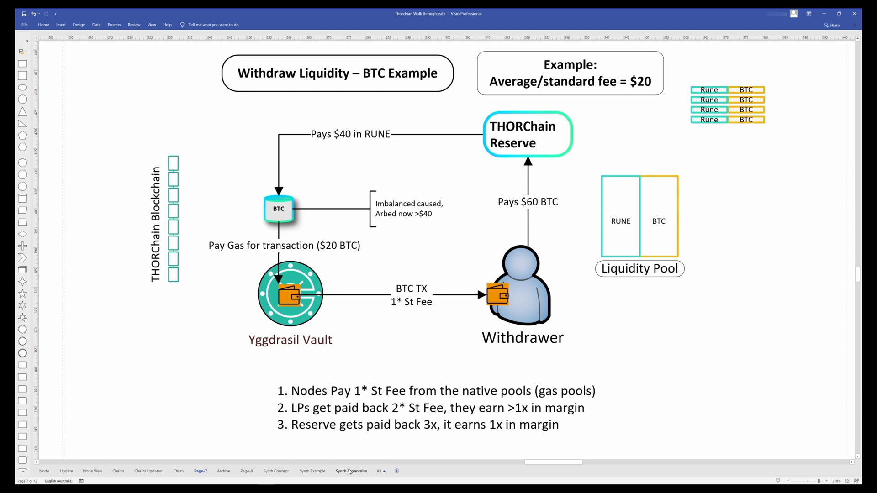
pyautogui.click(351, 471)
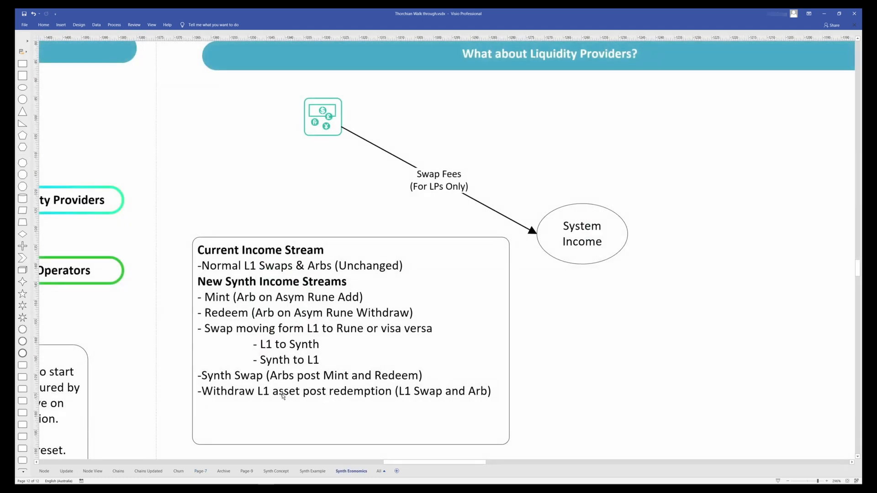
pyautogui.moveTo(531, 306)
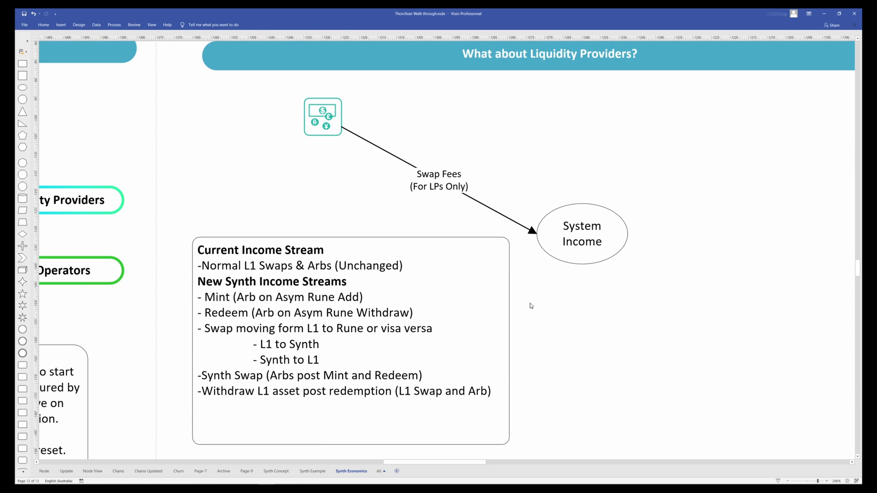
pyautogui.moveTo(525, 303)
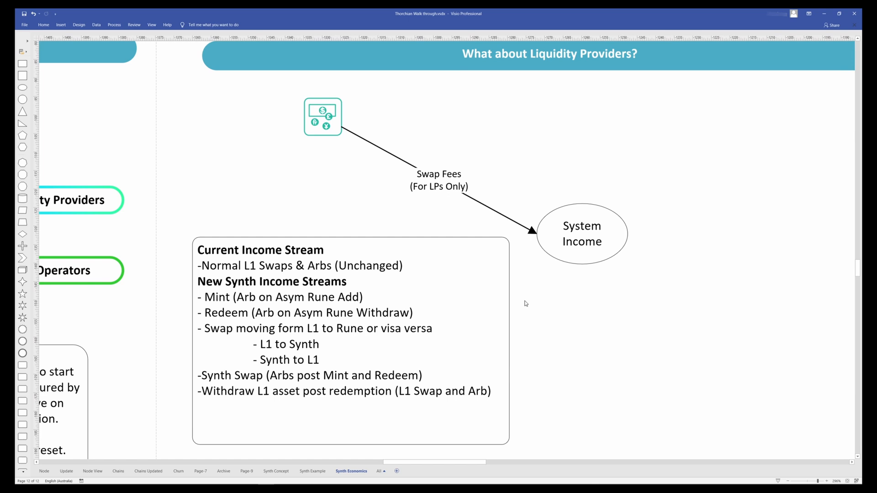
pyautogui.moveTo(516, 291)
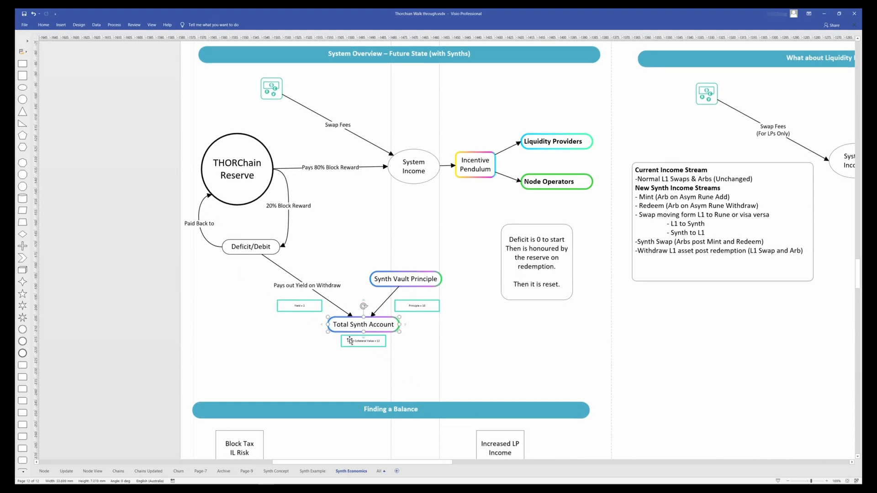
# Step: Scroll to Finding a Balance and alternately select the Increased LP Income and Synth Holder boxes
pyautogui.scroll(-3)
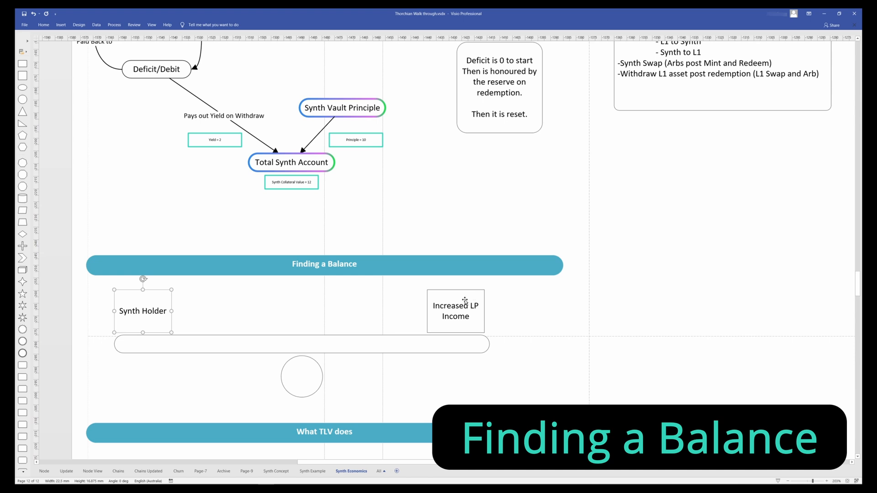
pyautogui.click(456, 311)
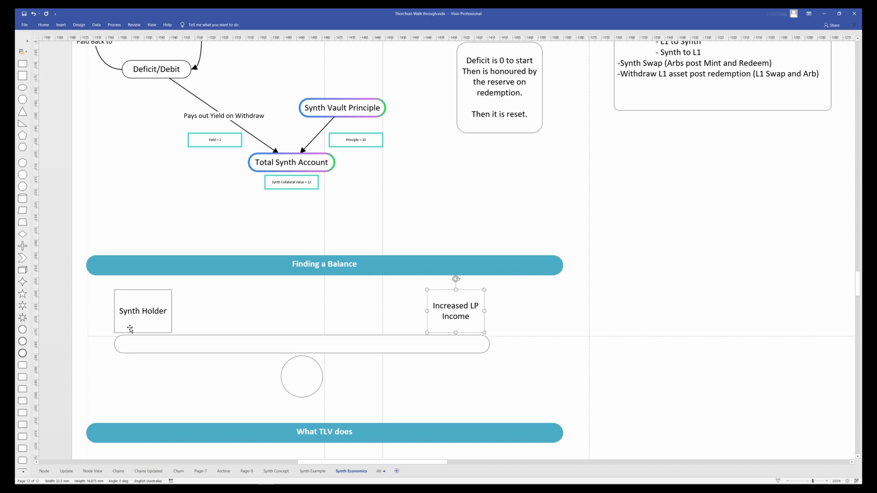
pyautogui.click(142, 311)
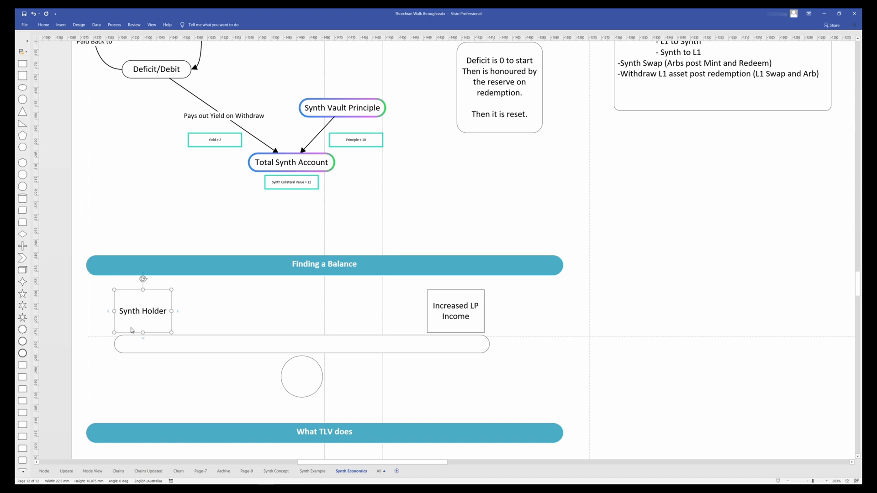
pyautogui.moveTo(256, 378)
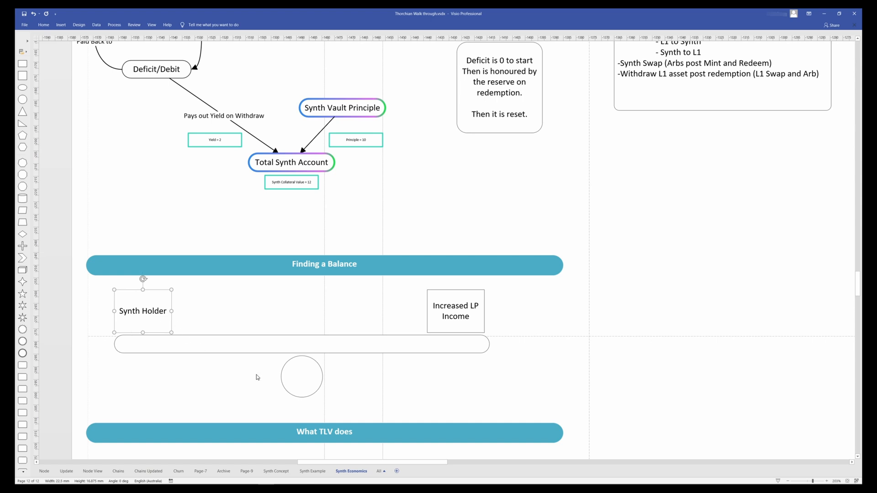
pyautogui.click(456, 311)
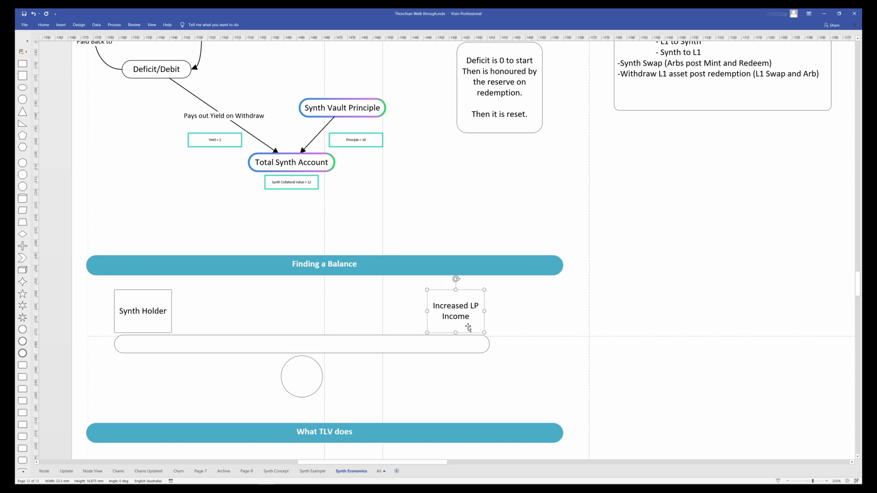
pyautogui.moveTo(453, 307)
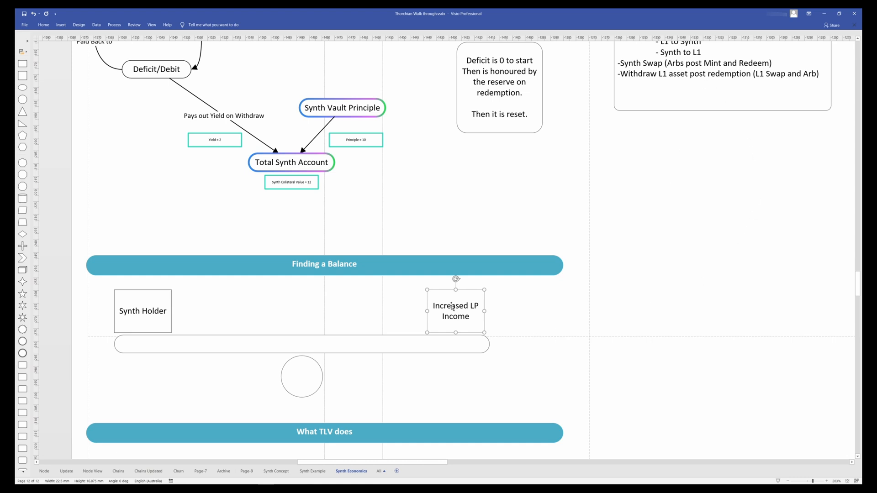
pyautogui.moveTo(267, 413)
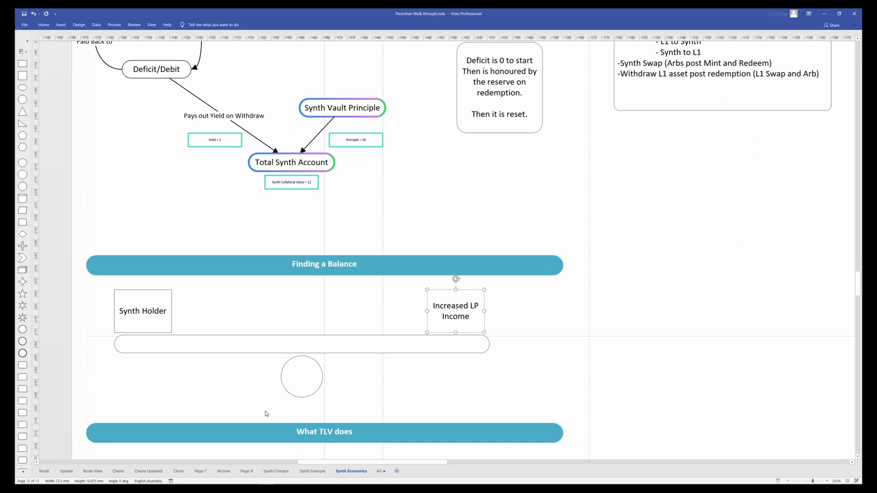
pyautogui.click(142, 311)
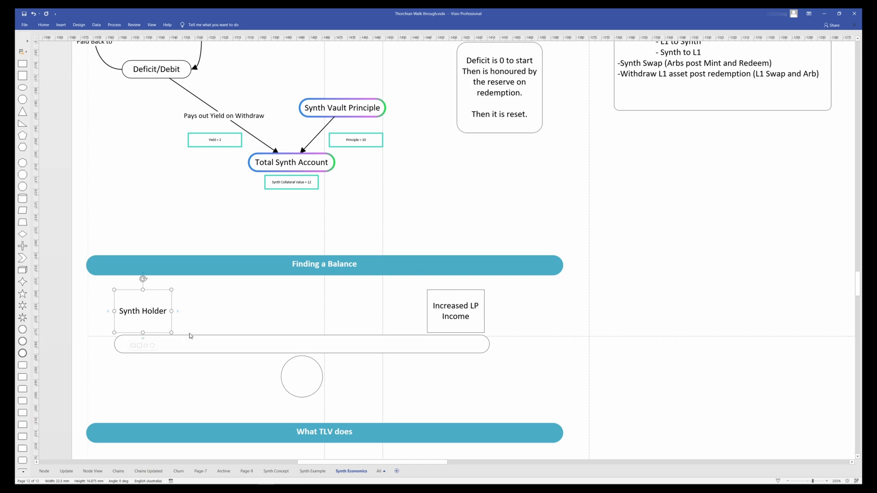
pyautogui.click(456, 311)
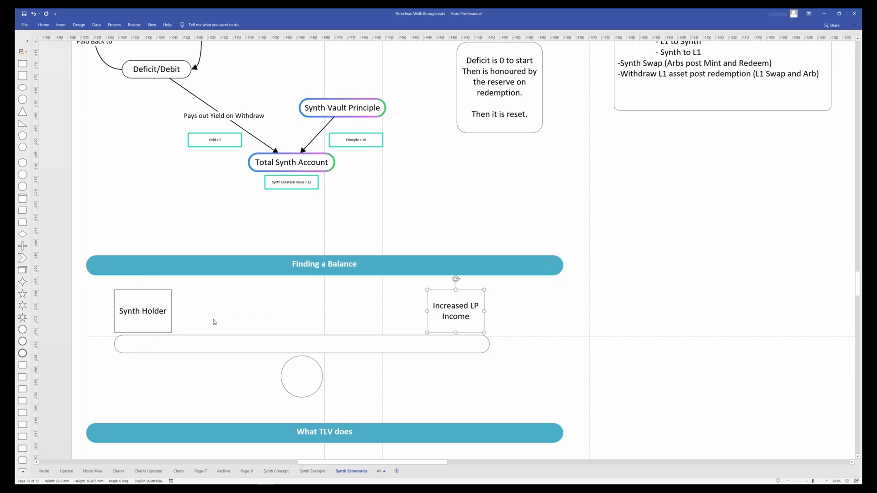
pyautogui.moveTo(529, 296)
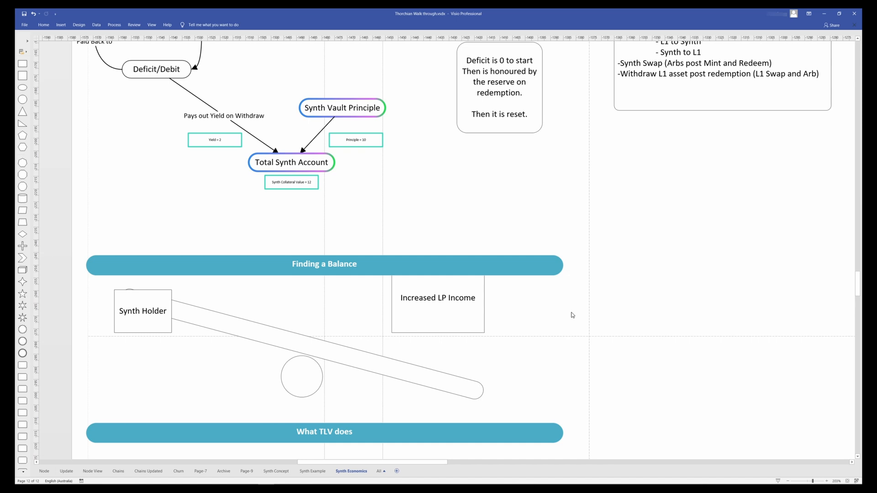
pyautogui.moveTo(537, 296)
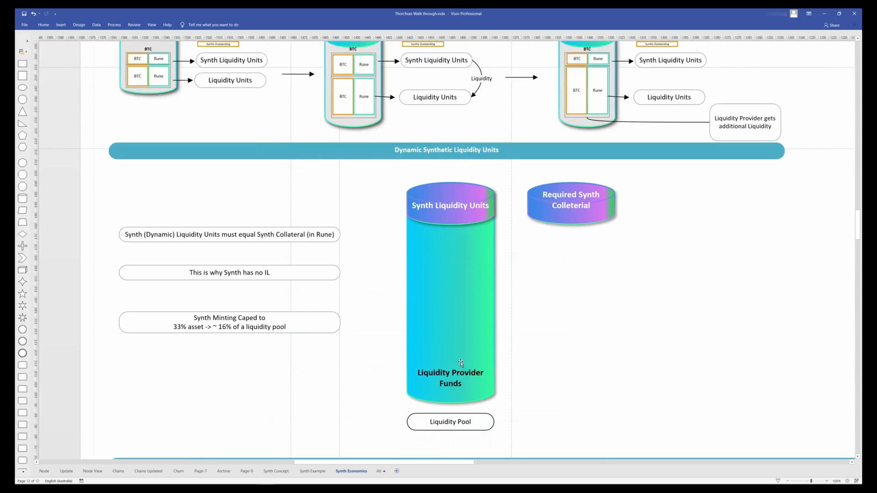
pyautogui.moveTo(478, 182)
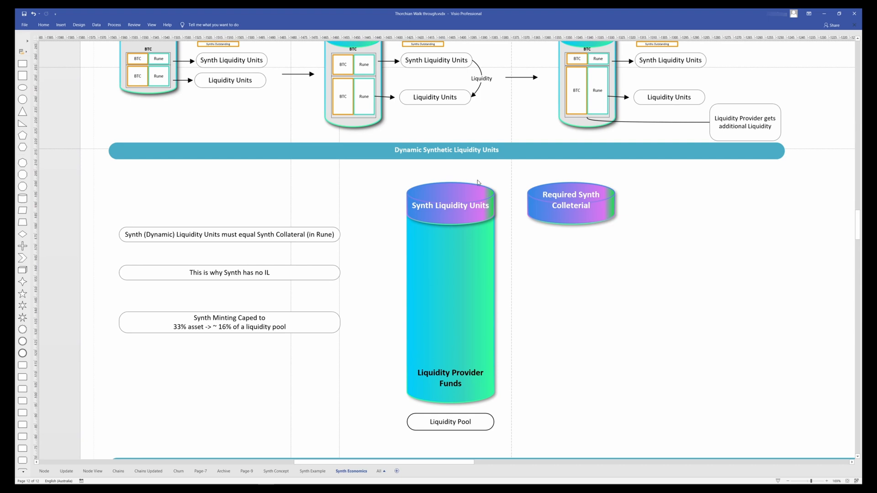
# Step: Nudge the Synth Liquidity Units and Required Synth Colleterial cylinders slightly lower
pyautogui.click(450, 206)
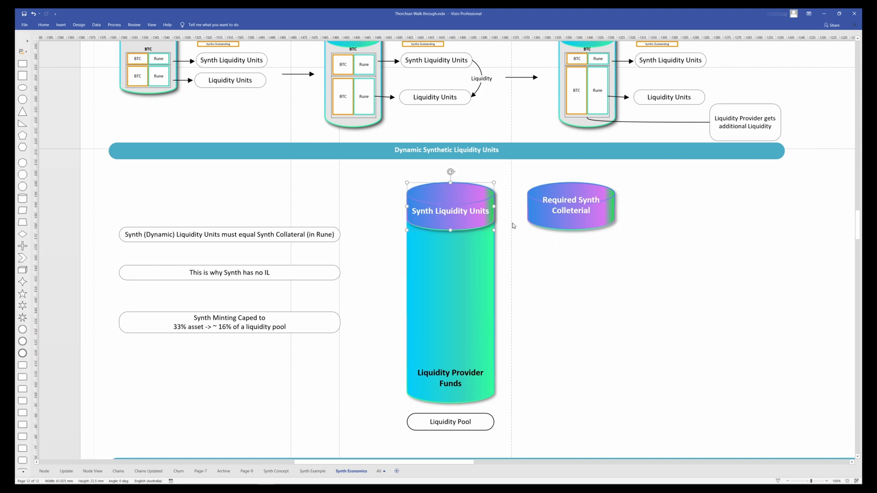
pyautogui.click(570, 205)
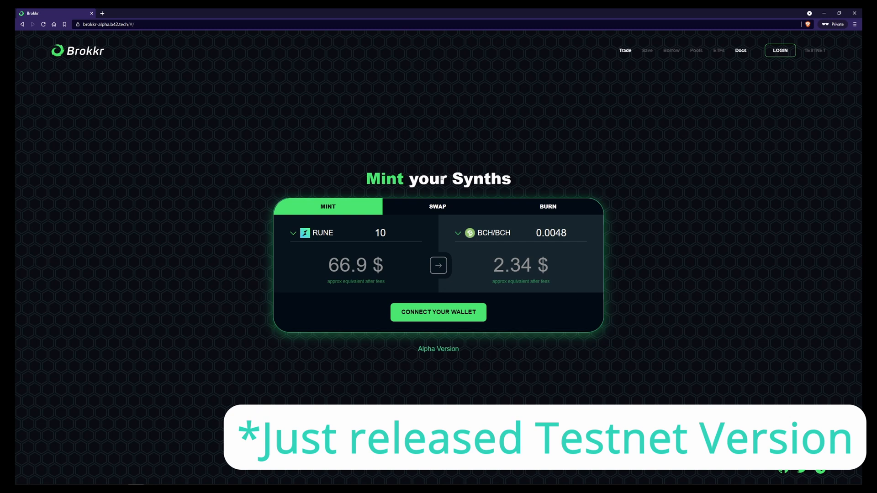
pyautogui.moveTo(474, 246)
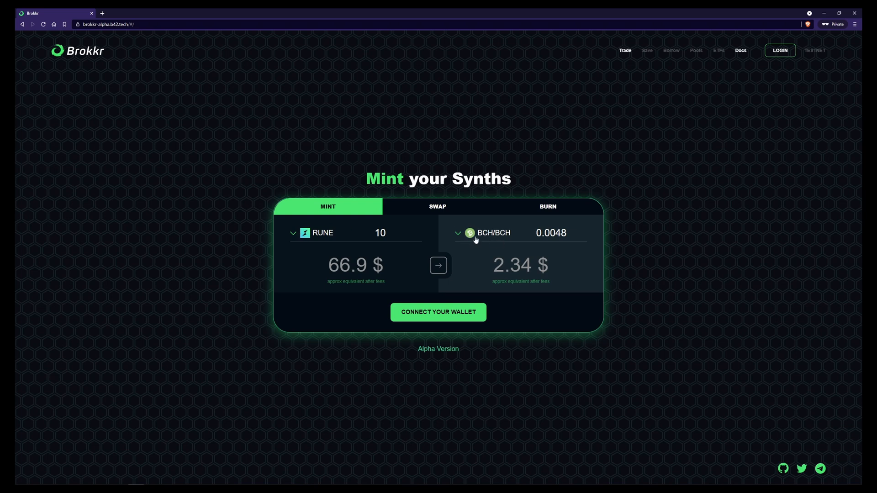
# Step: Preview the Mint receive list, then on the Burn form choose BTC/BTC to burn
pyautogui.click(493, 232)
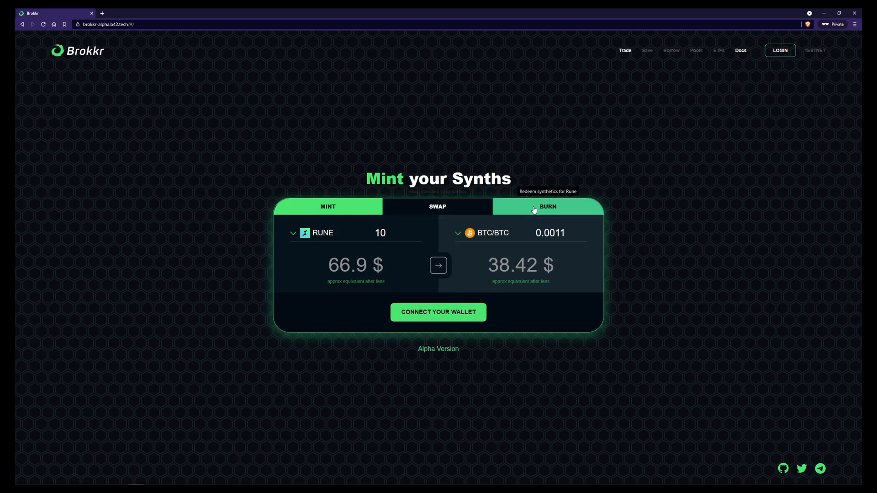
pyautogui.click(547, 206)
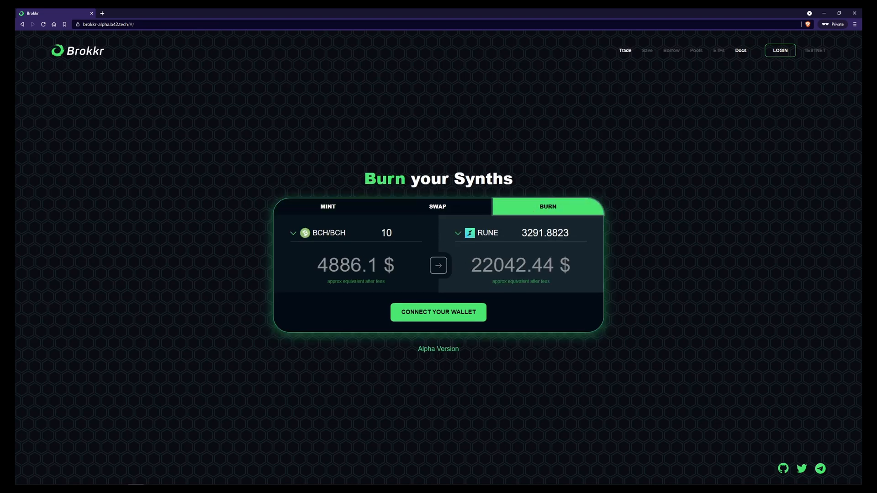
pyautogui.click(327, 232)
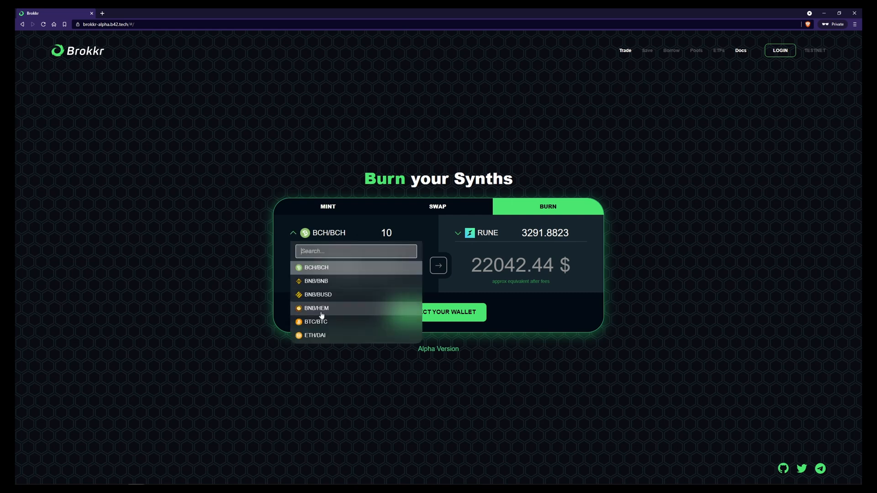
pyautogui.click(316, 322)
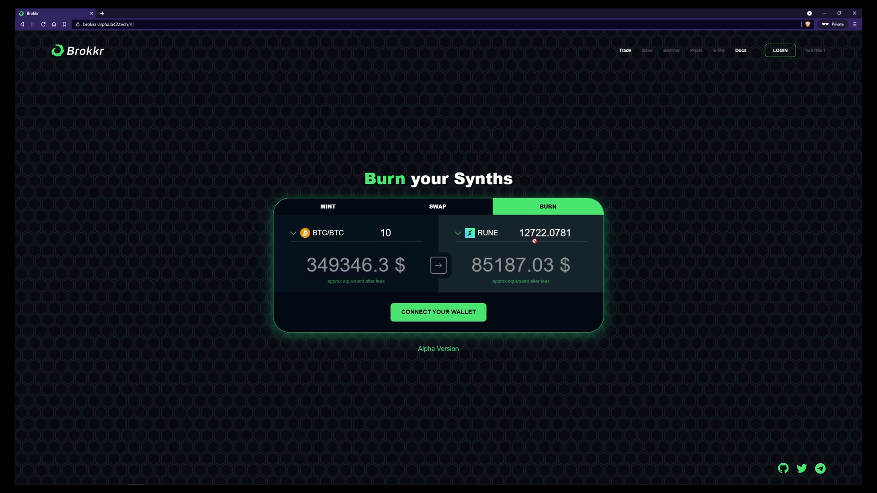
pyautogui.moveTo(438, 207)
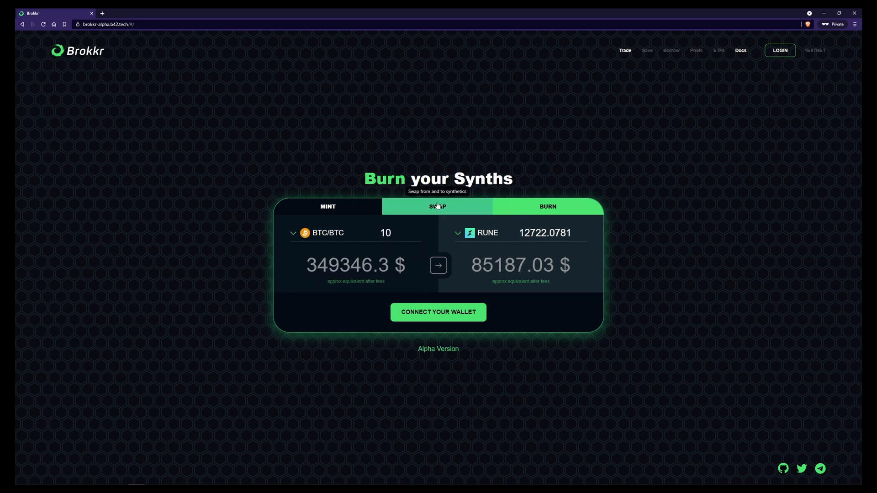
# Step: On the Swap form, enter 1 BTC/BTC and choose ETH/ETH to receive
pyautogui.click(438, 206)
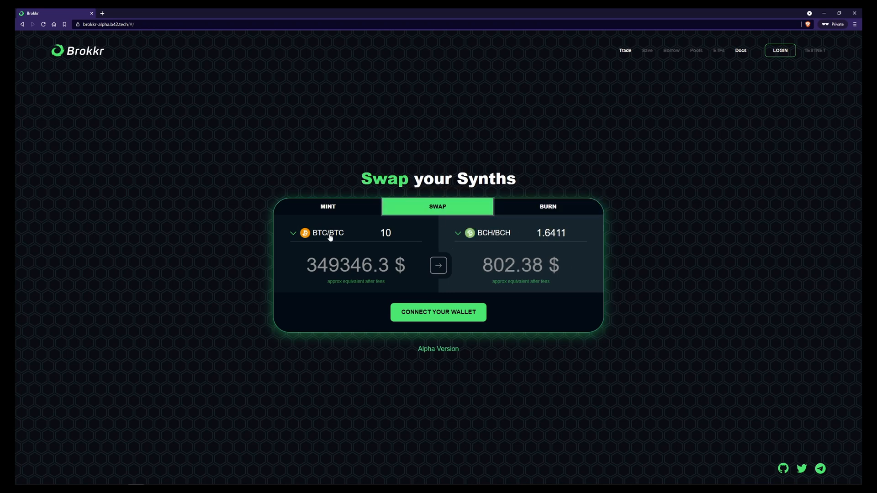
pyautogui.click(386, 232)
pyautogui.write('eth/eth')
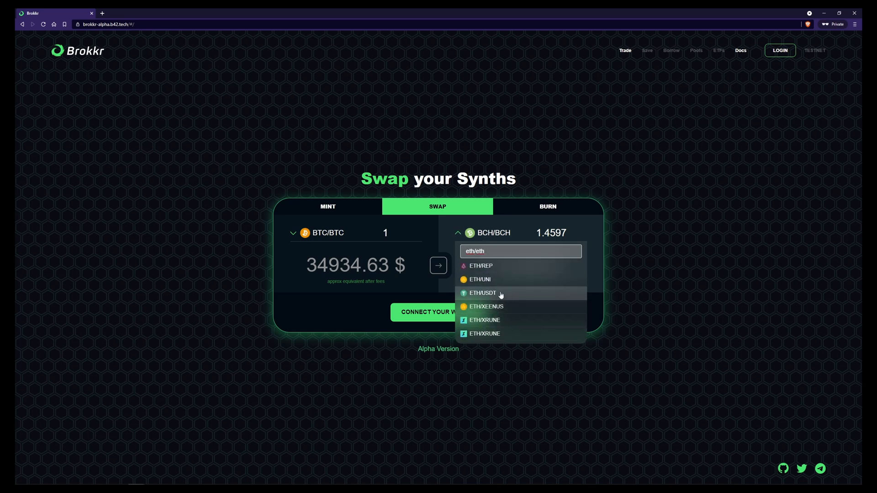
pyautogui.scroll(-3)
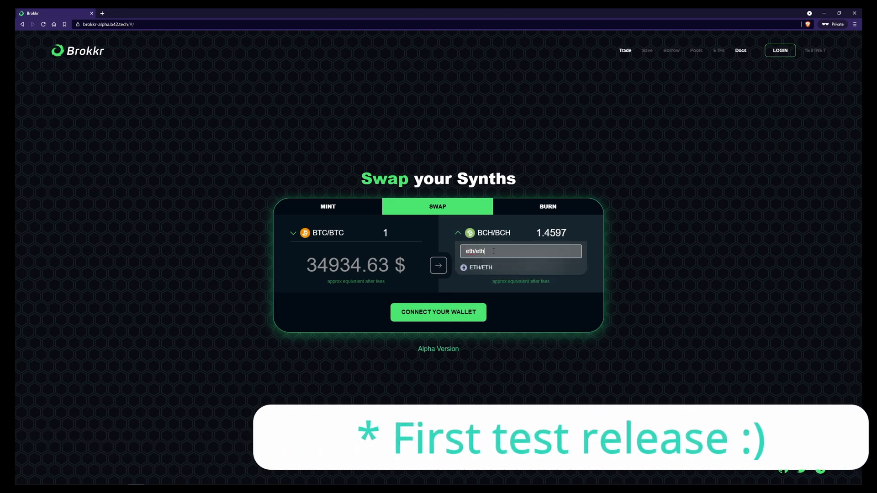
pyautogui.click(479, 267)
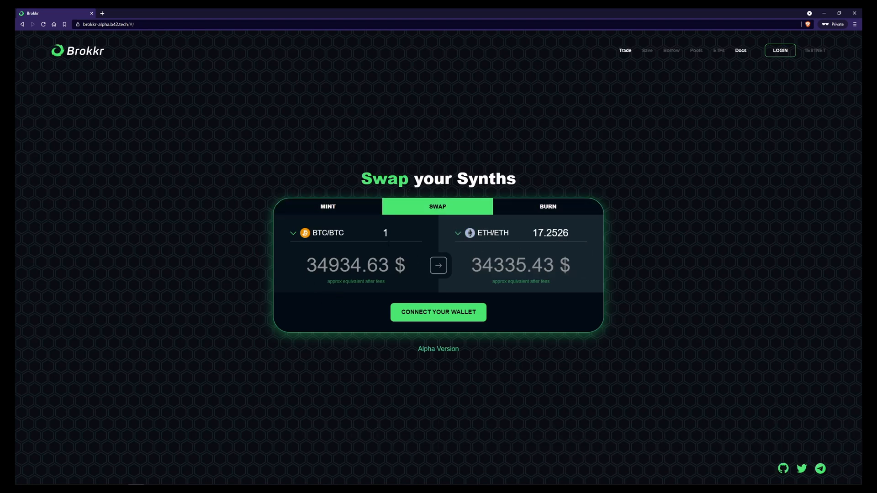
pyautogui.moveTo(243, 264)
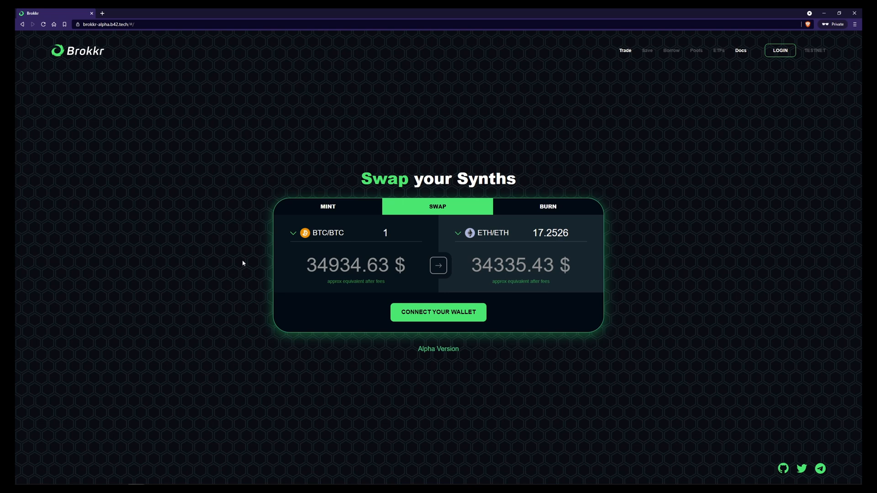
pyautogui.moveTo(431, 132)
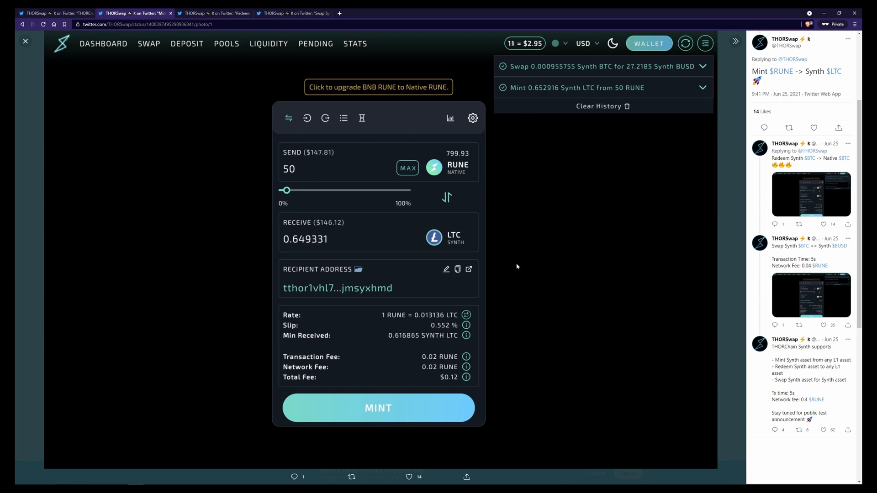
pyautogui.moveTo(308, 101)
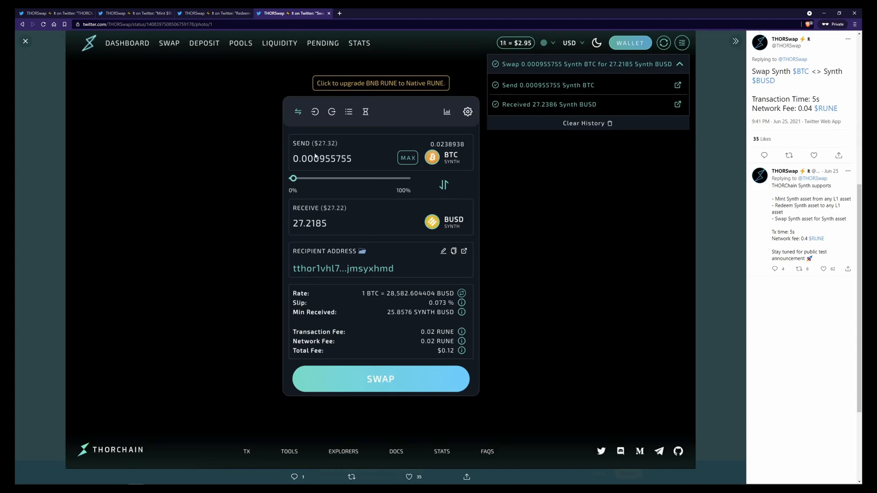
pyautogui.moveTo(426, 167)
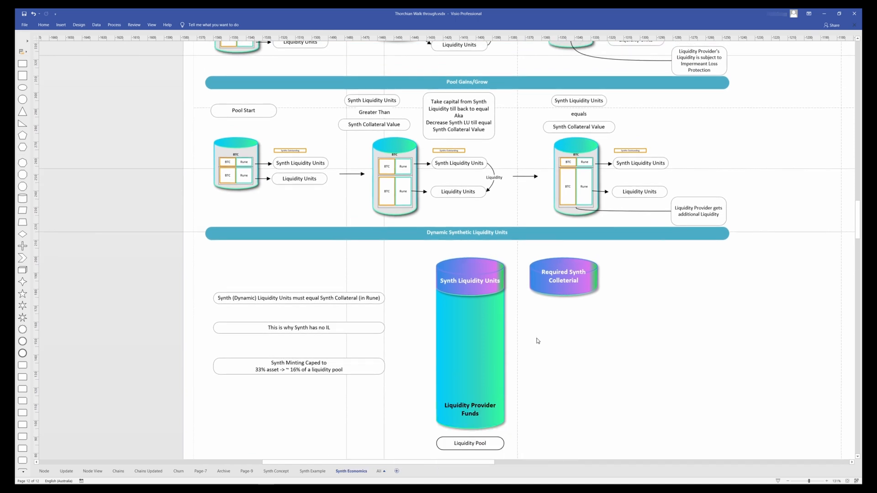
pyautogui.moveTo(600, 354)
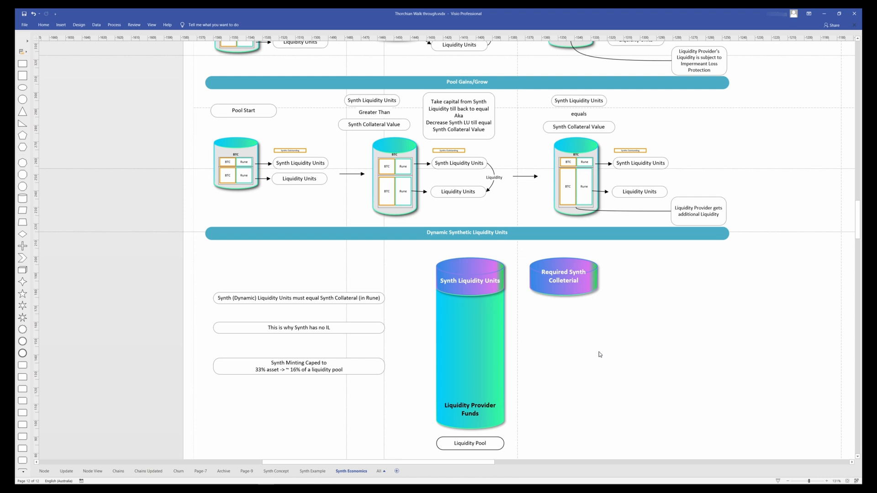